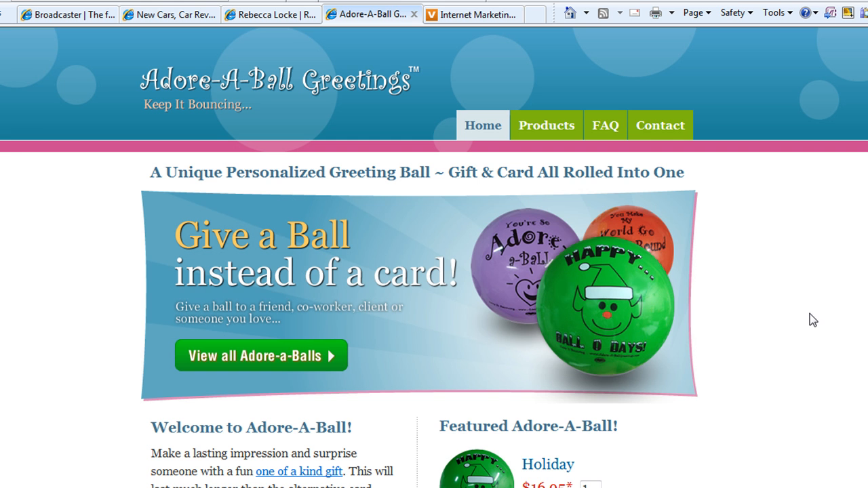
mouse_move(772, 310)
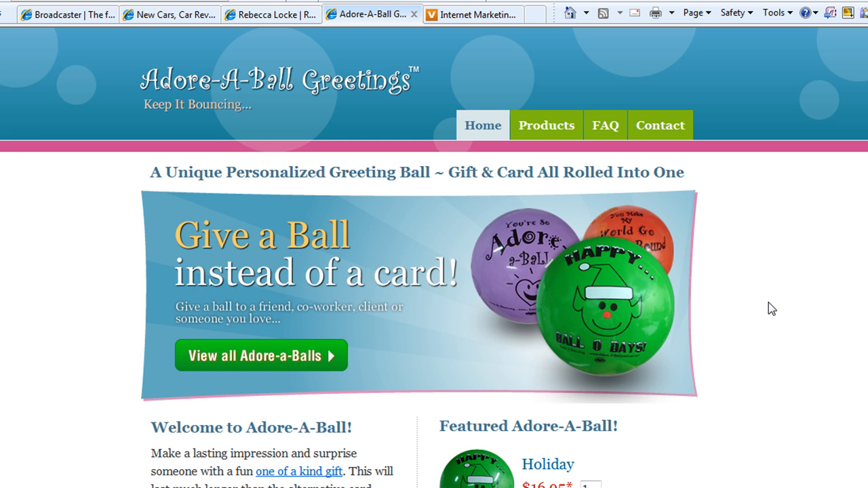
mouse_move(749, 248)
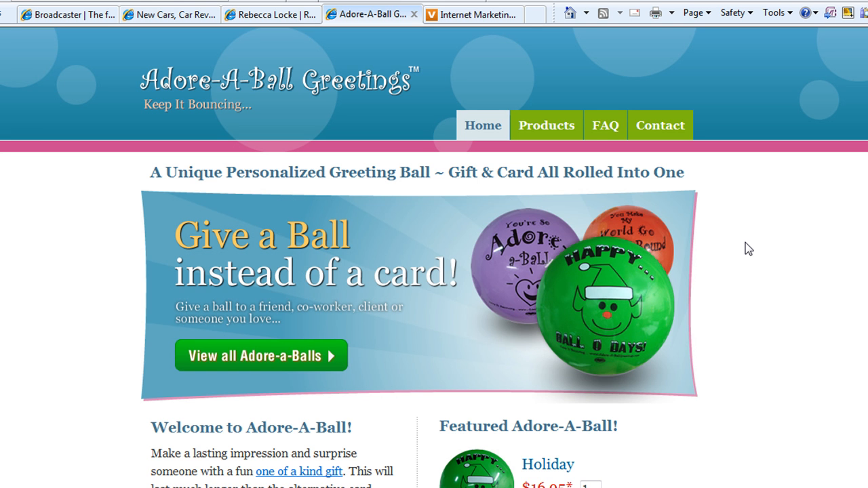
mouse_move(673, 252)
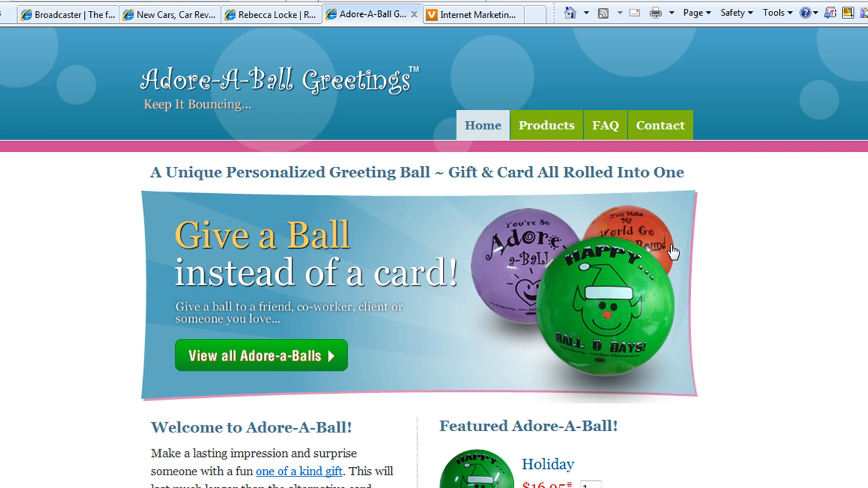
mouse_move(130, 98)
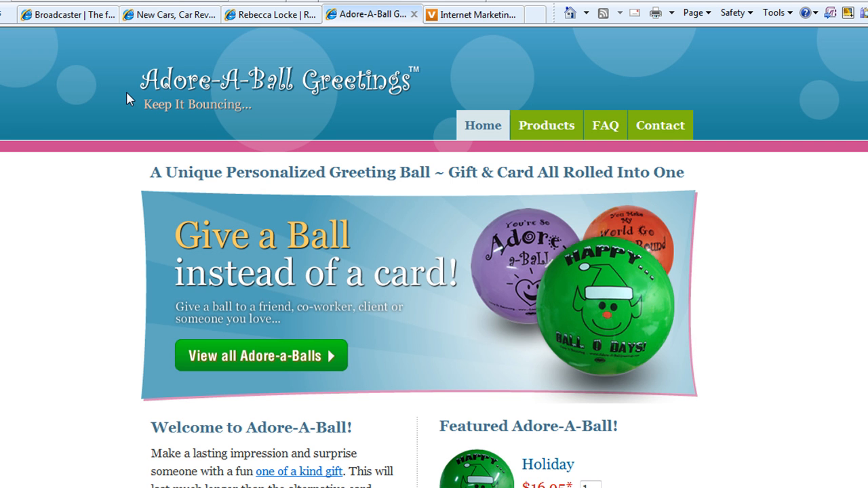
mouse_move(771, 165)
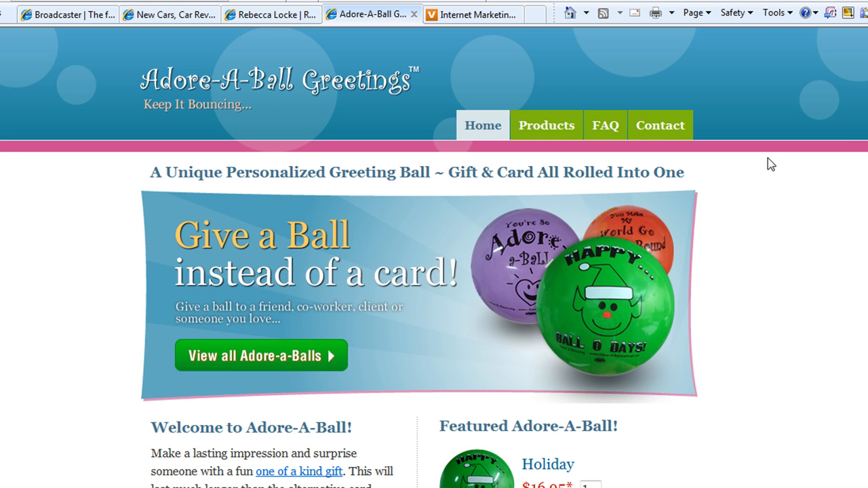
mouse_move(307, 95)
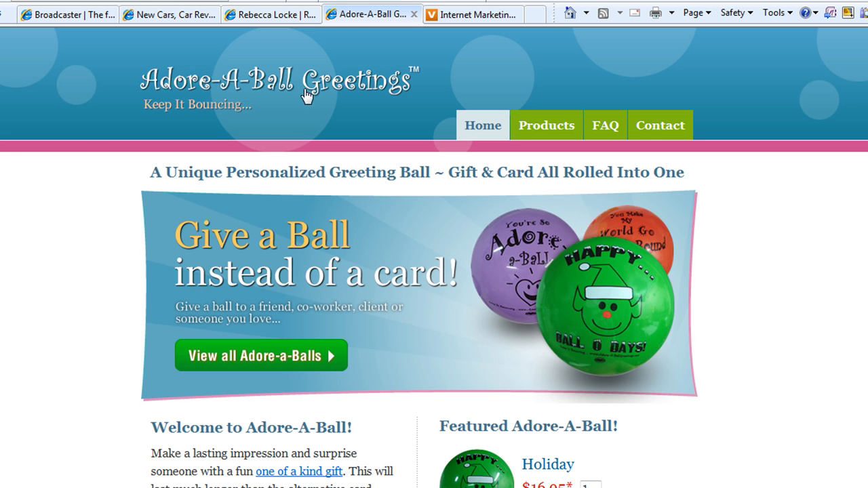
mouse_move(589, 108)
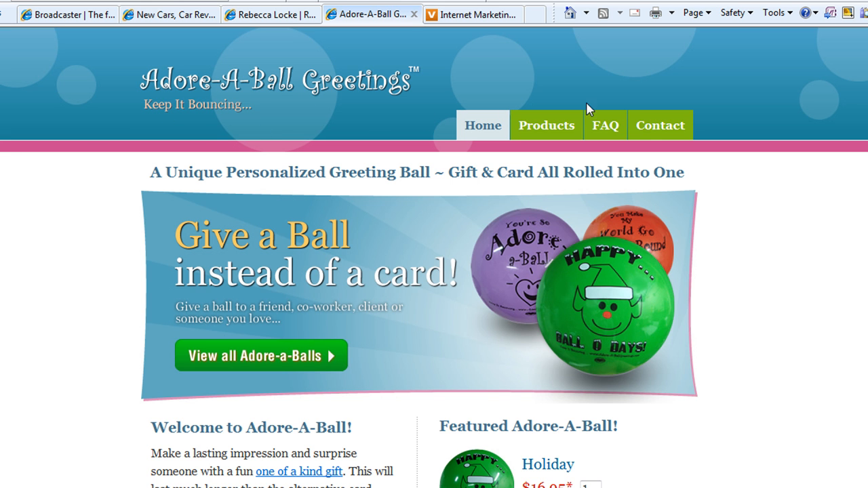
mouse_move(347, 90)
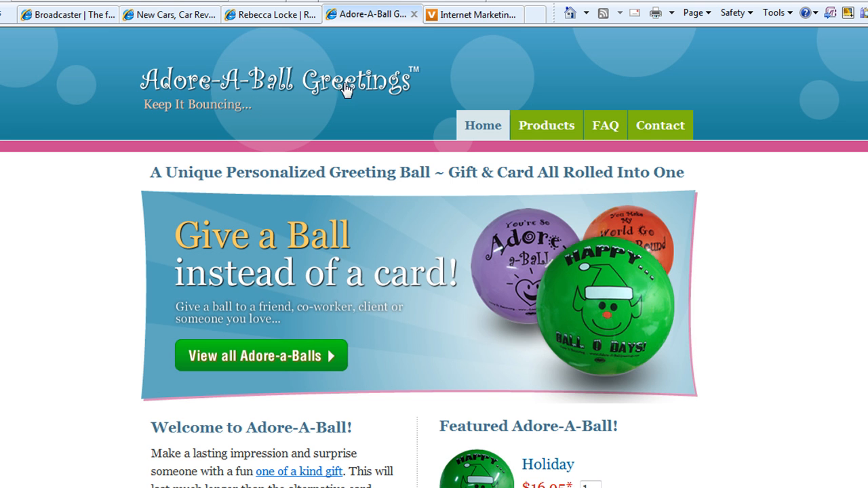
mouse_move(689, 160)
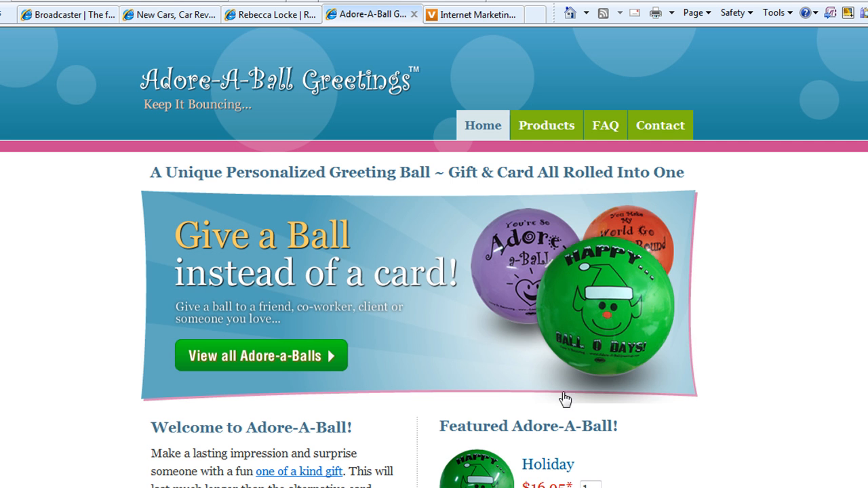
mouse_move(351, 198)
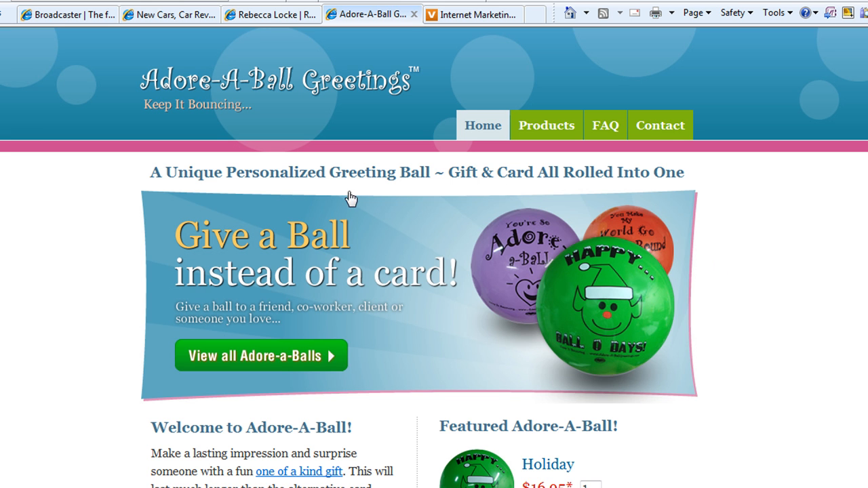
Switch the browser to the Vigorfish web solutions site.
left_click(472, 13)
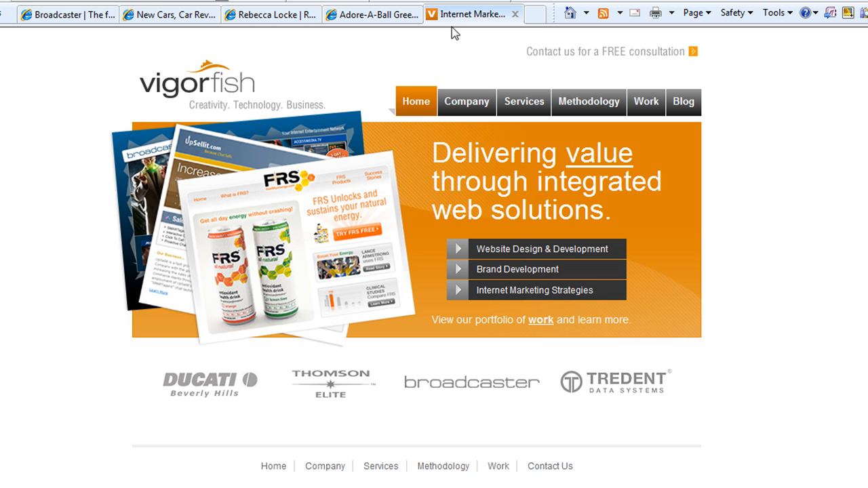
mouse_move(209, 89)
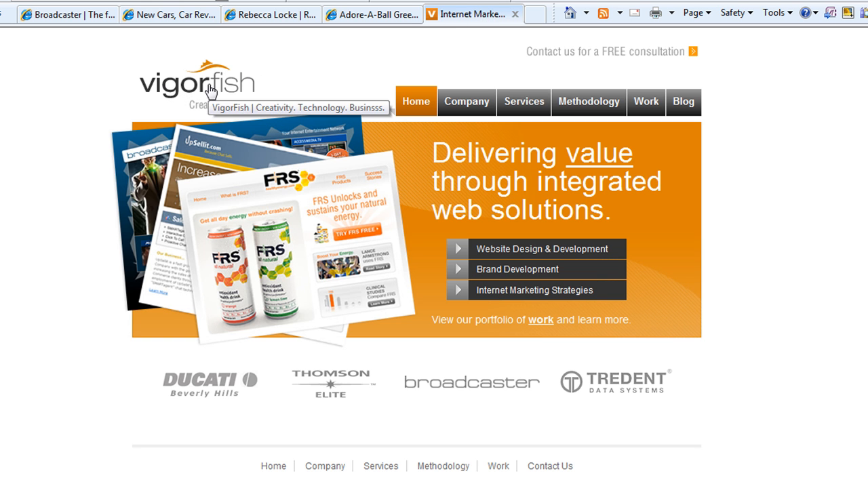
mouse_move(171, 133)
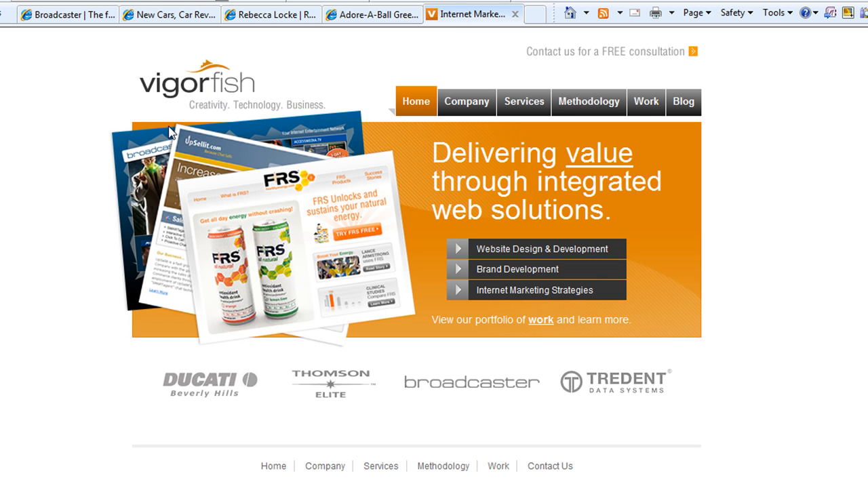
mouse_move(124, 147)
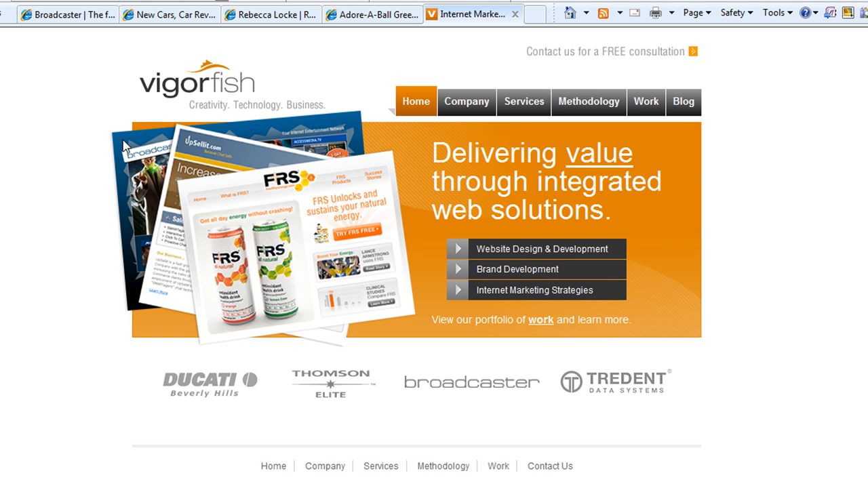
mouse_move(347, 196)
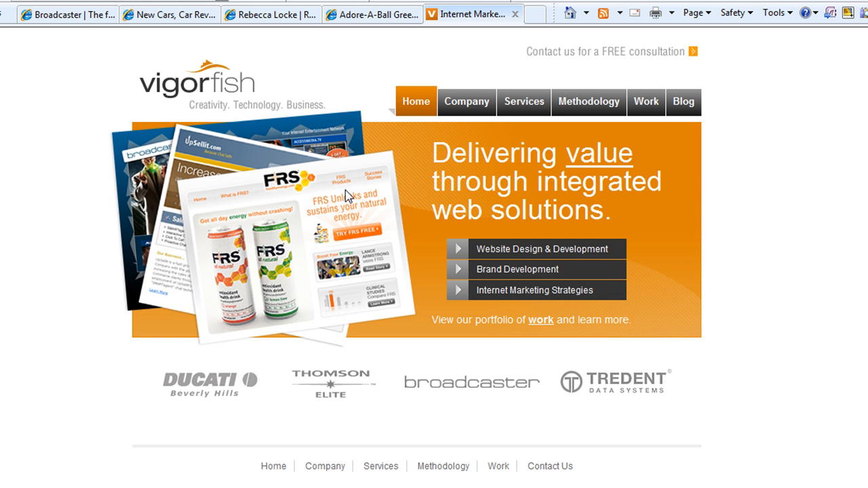
mouse_move(251, 211)
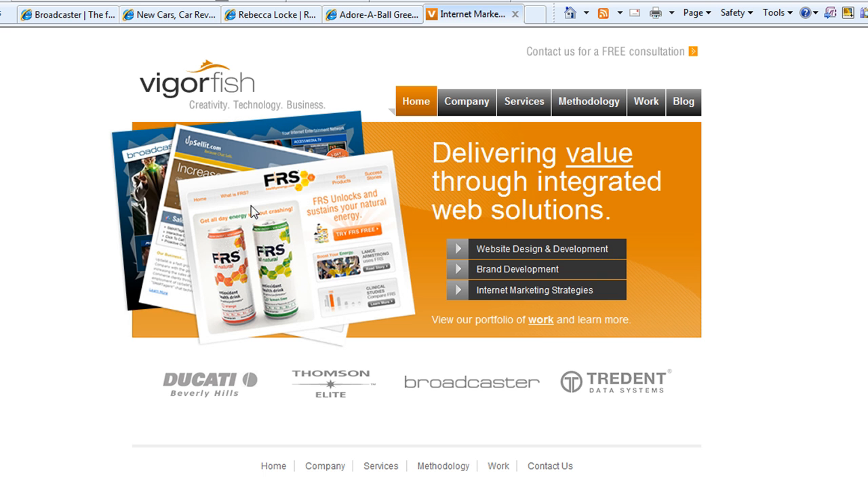
mouse_move(326, 168)
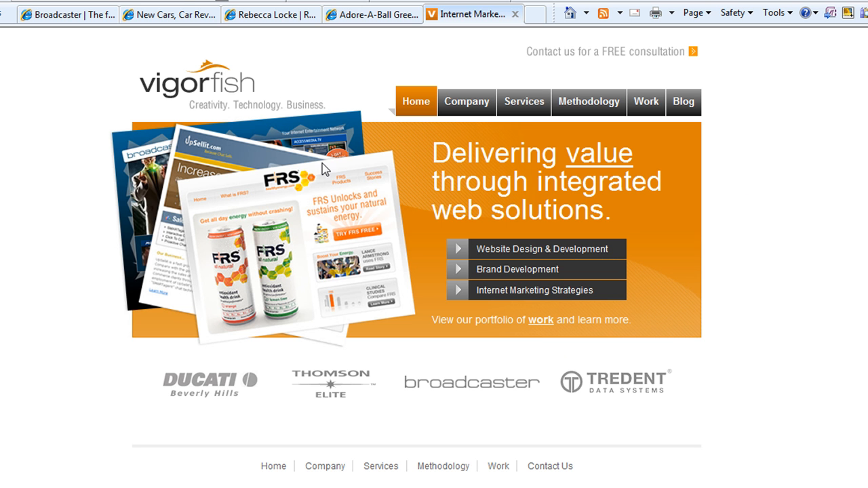
mouse_move(372, 14)
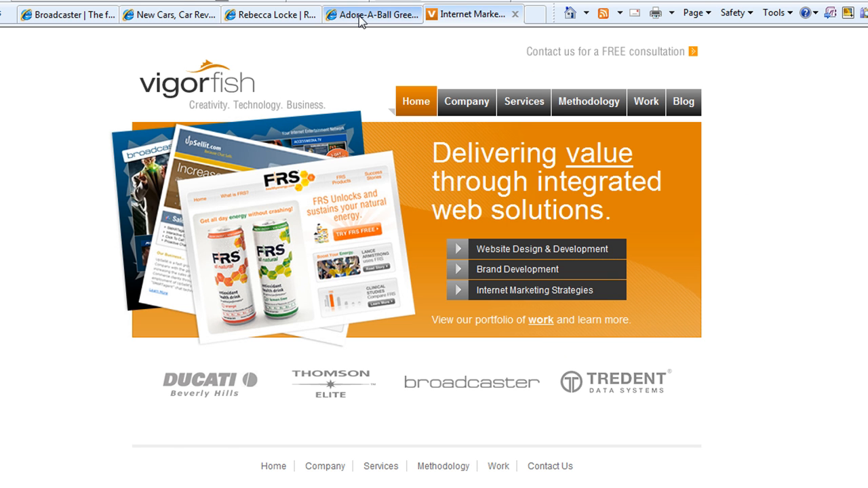
Flip between the Adore-A-Ball greetings page and the realtor site, ending on the realtor's 'Find your dream home' page.
left_click(372, 14)
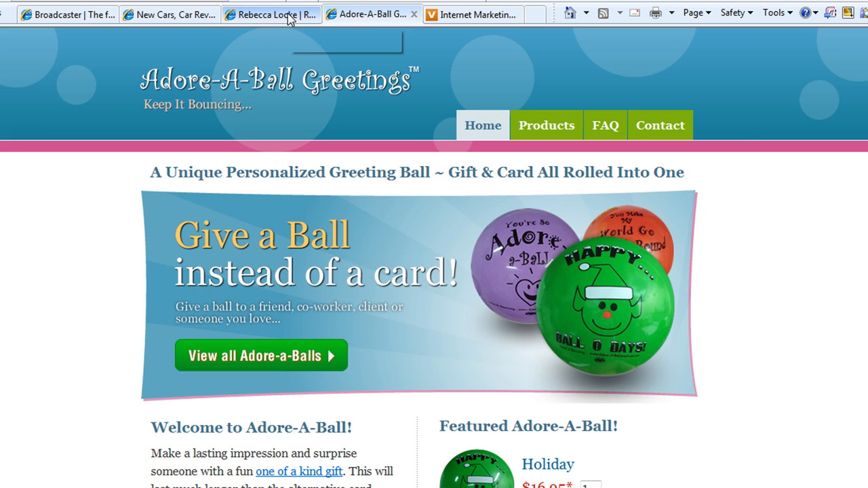
left_click(269, 14)
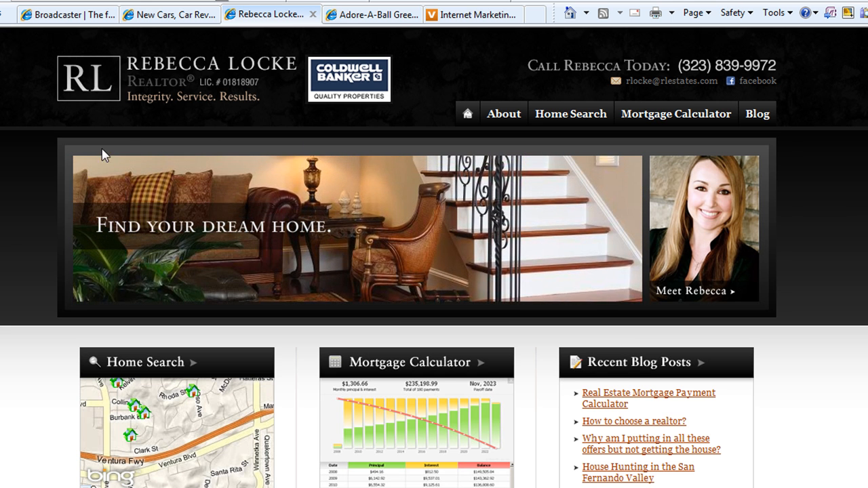
left_click(372, 14)
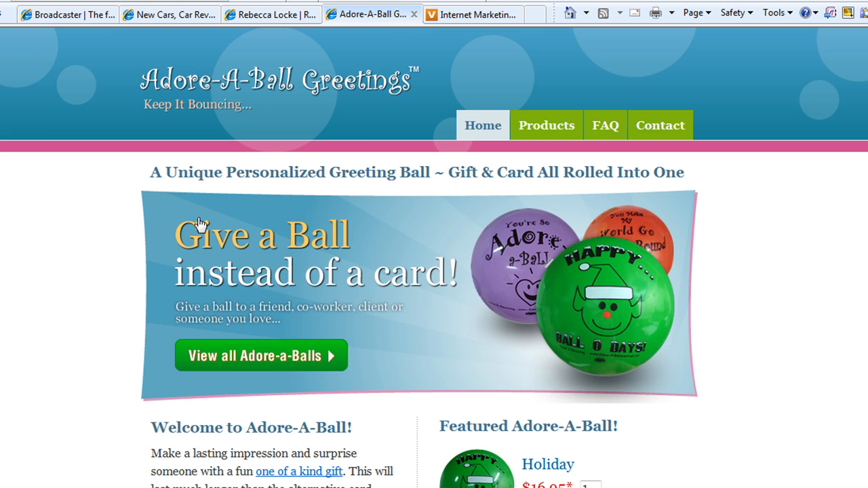
mouse_move(495, 226)
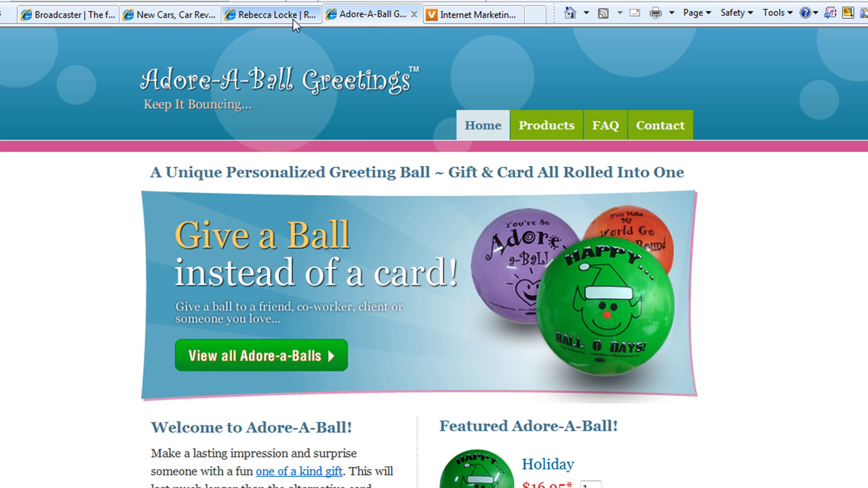
left_click(270, 14)
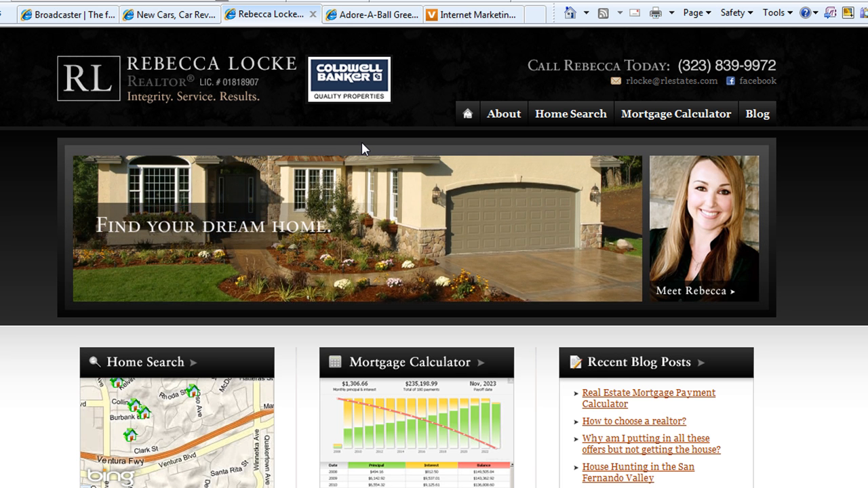
Visit the newcars.com site, then move on to the Broadcaster entertainment site.
left_click(168, 14)
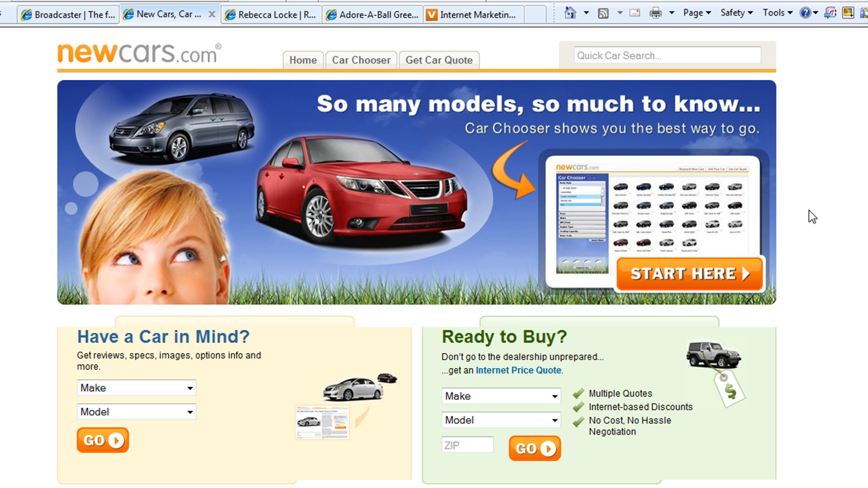
mouse_move(814, 257)
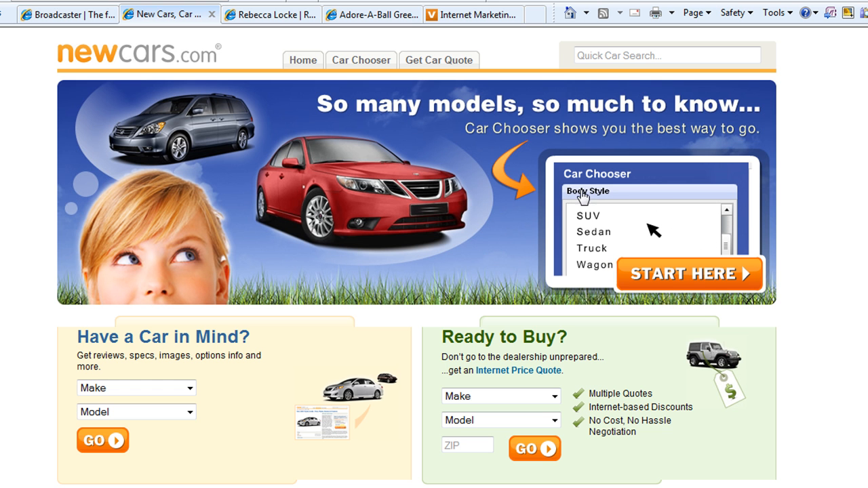
left_click(66, 13)
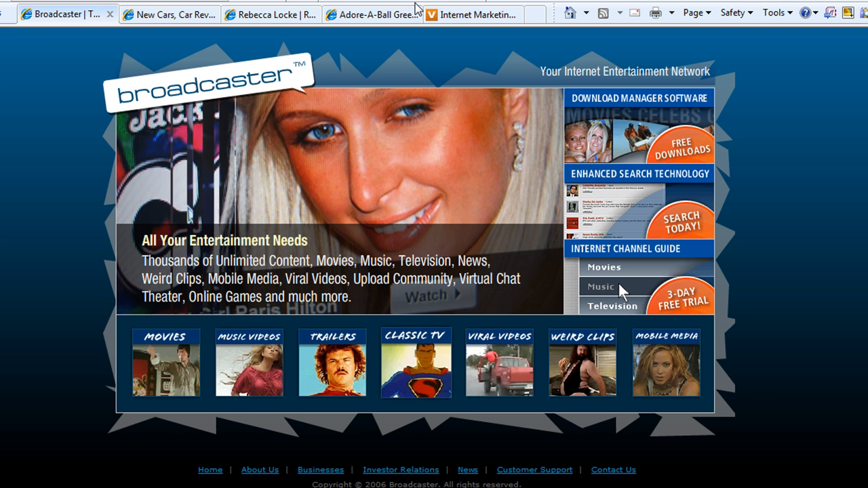
Revisit the Adore-A-Ball greetings site, then return to the Rebecca Locke real estate site.
left_click(372, 13)
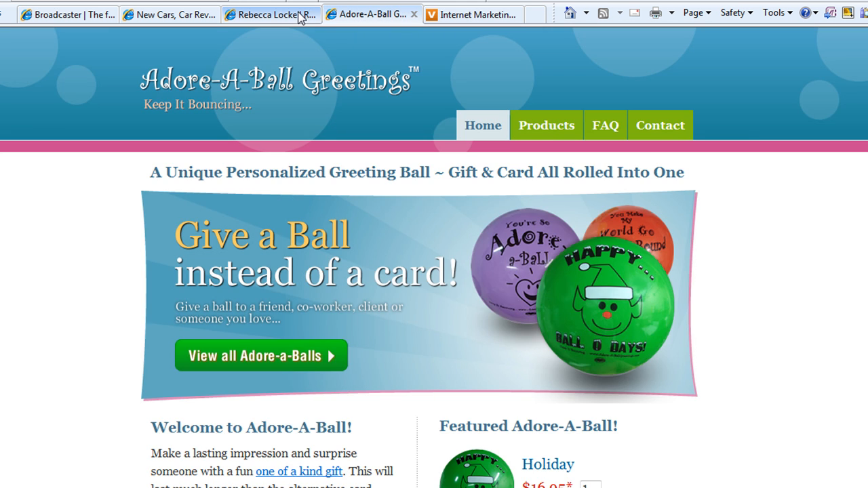
left_click(272, 13)
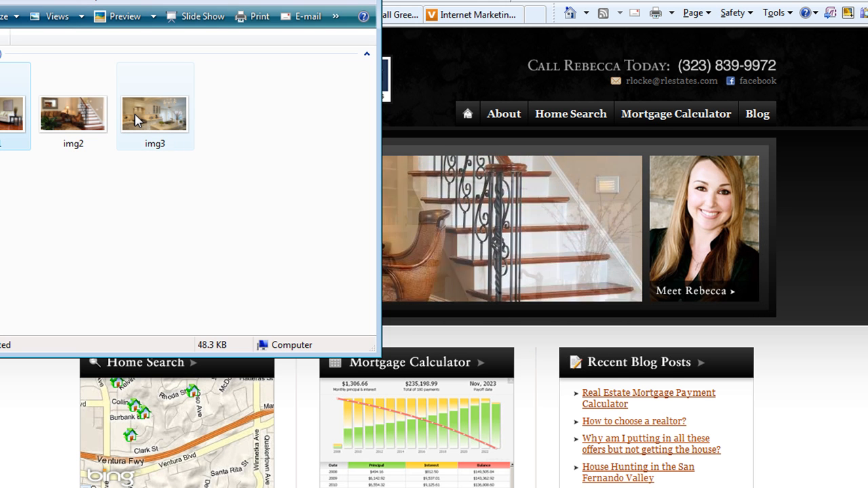
mouse_move(155, 114)
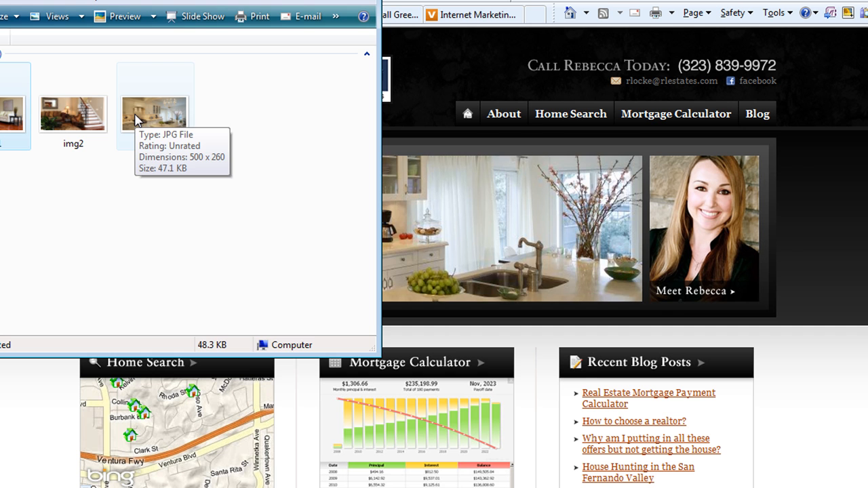
Open the project folder showing the img1, img2 and img3 JPG thumbnails.
double_click(155, 114)
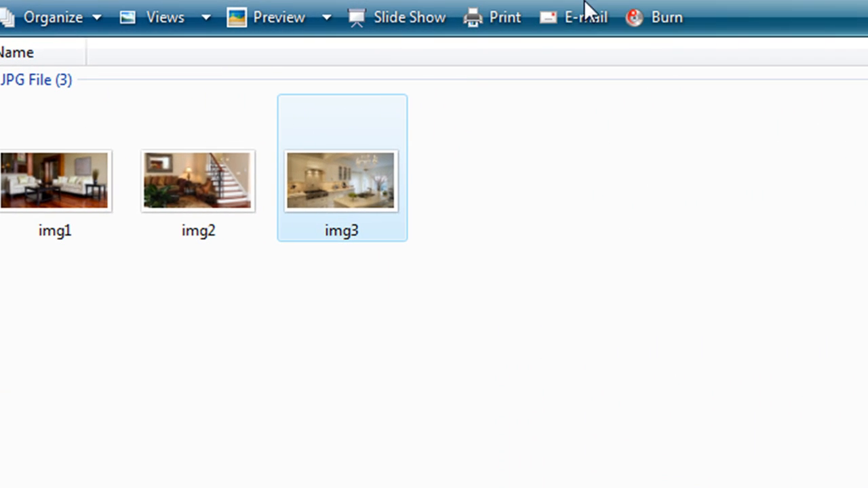
mouse_move(214, 277)
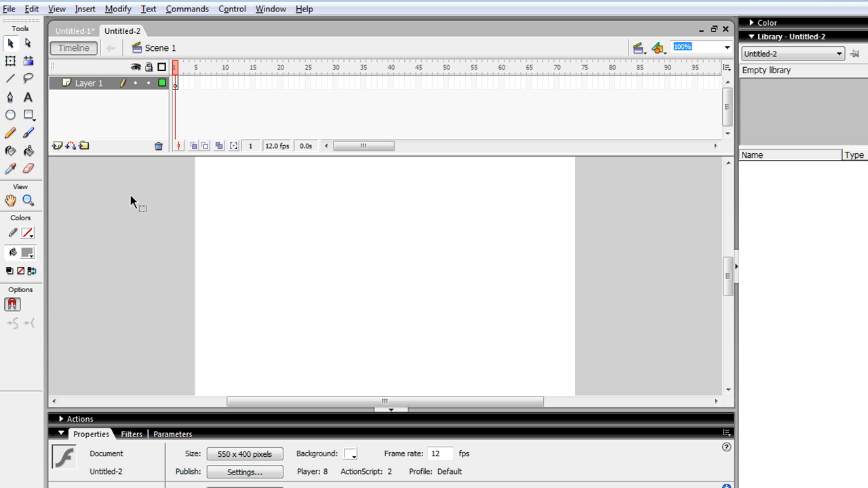
mouse_move(163, 222)
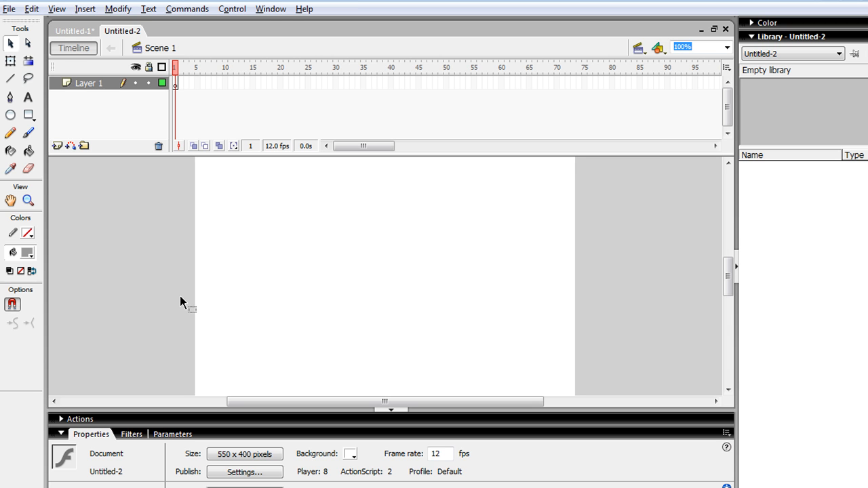
mouse_move(342, 388)
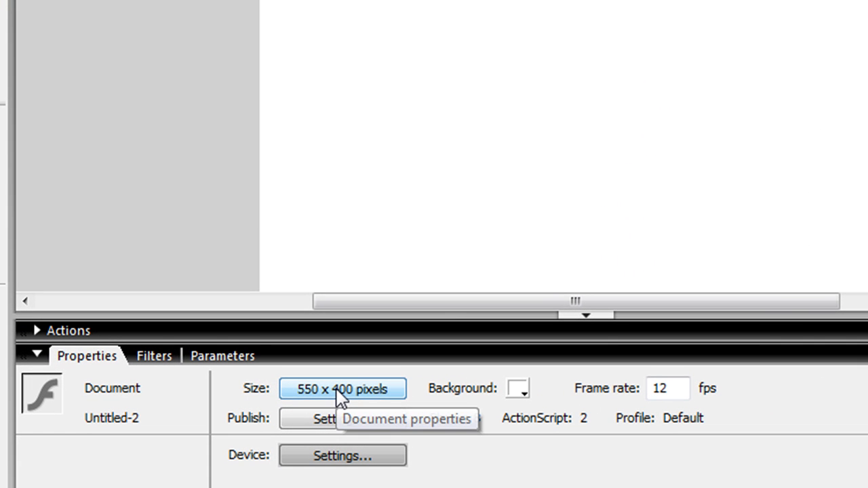
Set the new document's stage size to 500 × 260 pixels in Document Properties.
left_click(342, 388)
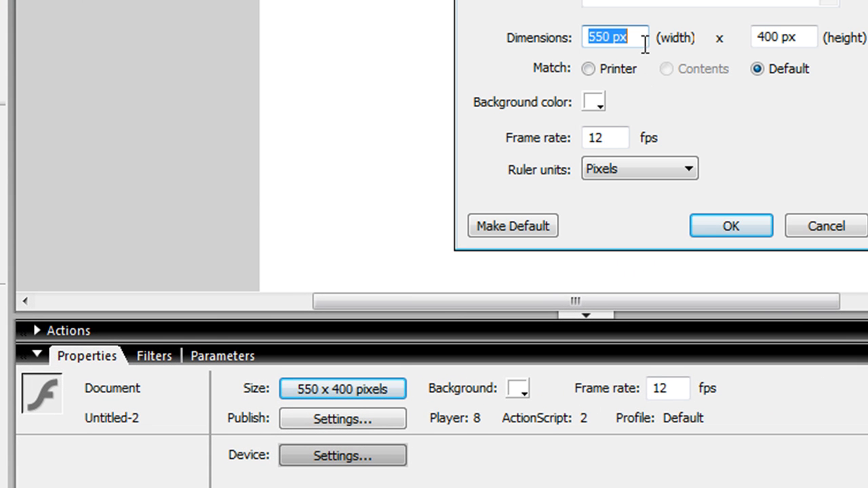
type("500")
left_click(782, 37)
type("2")
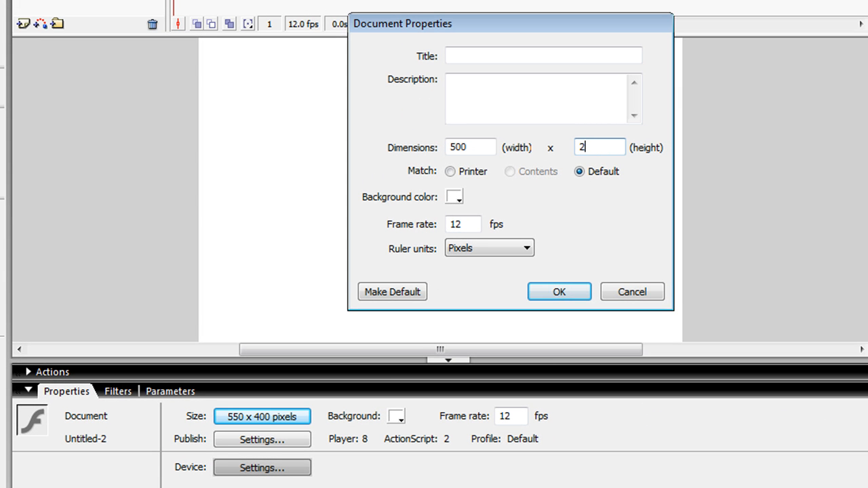
left_click(559, 291)
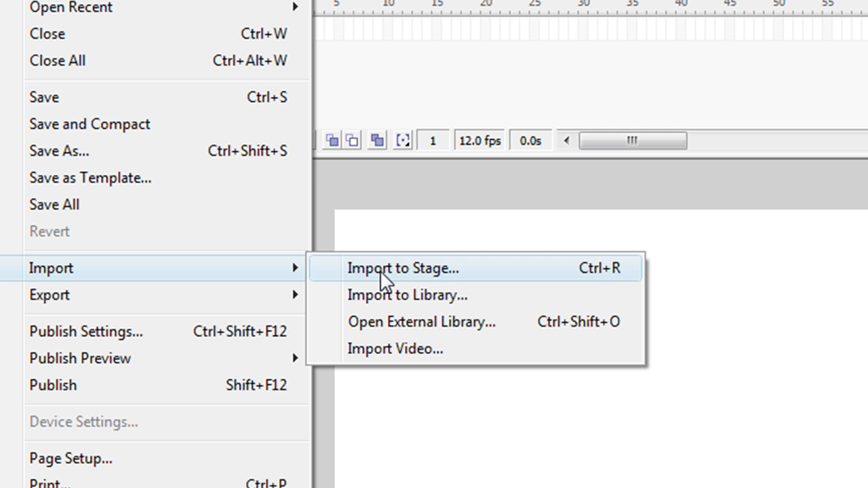
Import img1, img2 and img3 into the library and select img1 there.
left_click(403, 269)
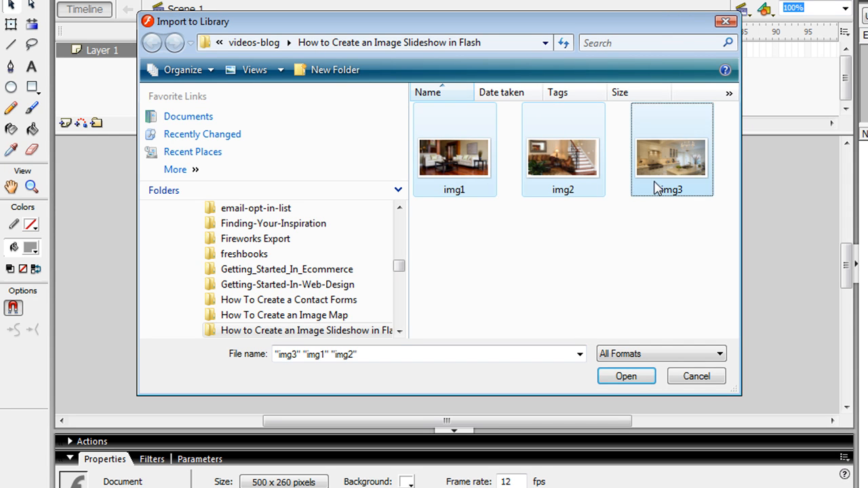
left_click(626, 376)
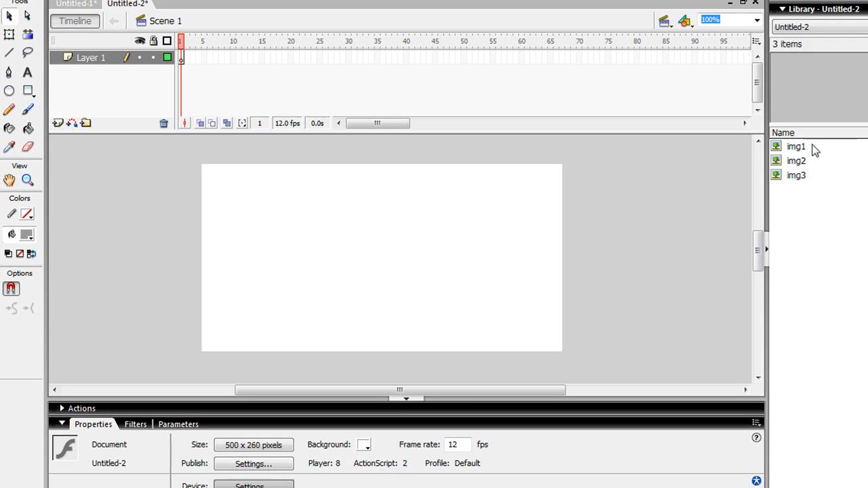
left_click(13, 5)
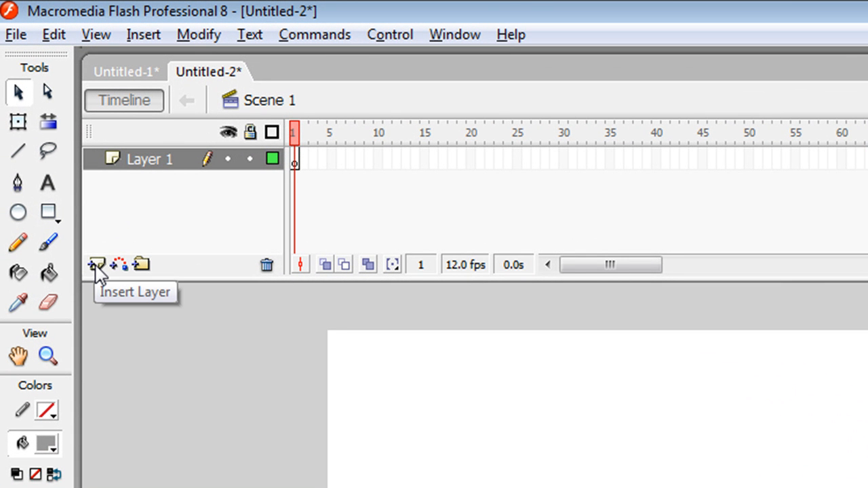
Add layers so the timeline holds Layer 1, Layer 2 and Layer 3, leaving Layer 3's name unchanged.
left_click(97, 265)
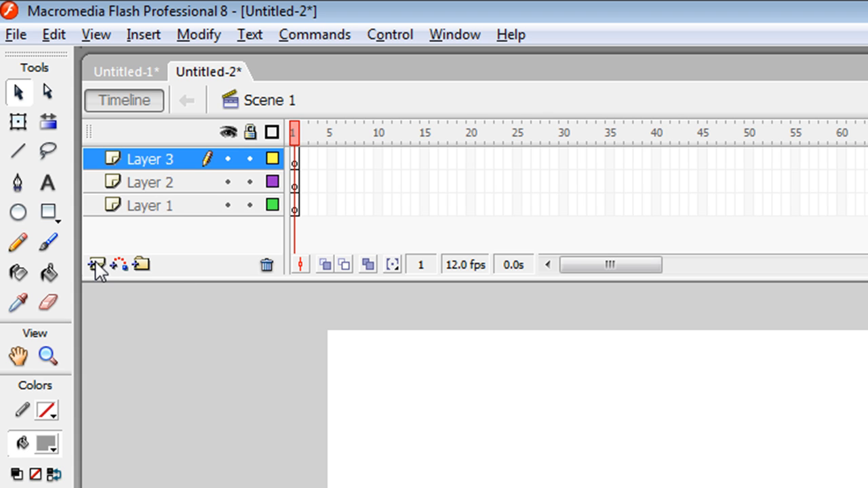
mouse_move(179, 179)
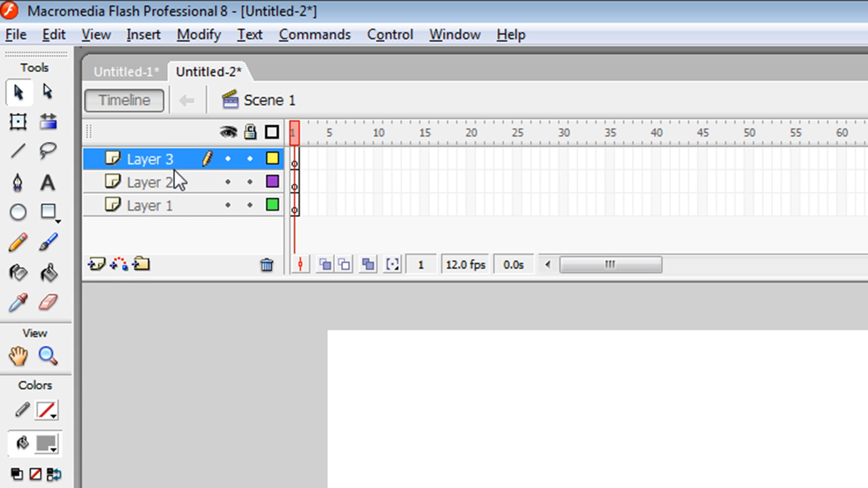
mouse_move(174, 181)
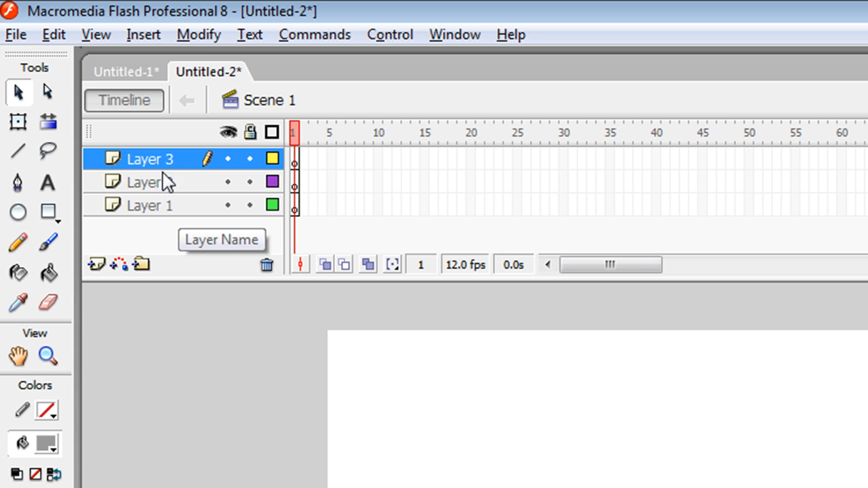
double_click(149, 158)
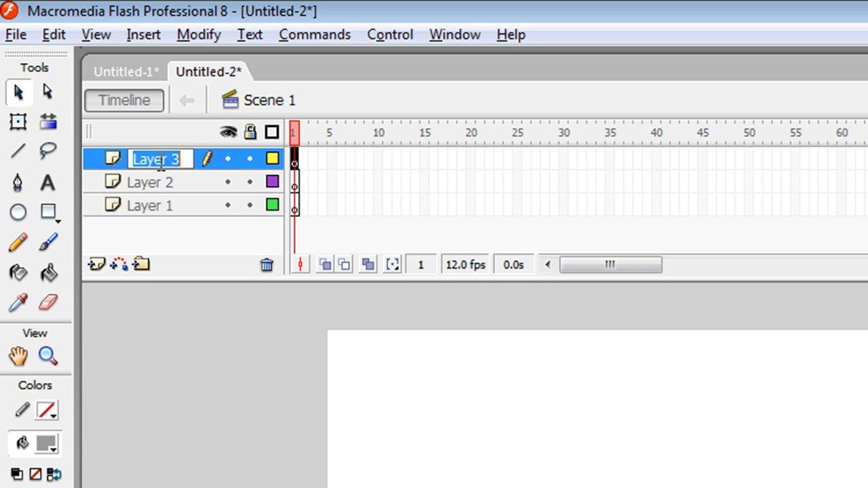
left_click(523, 363)
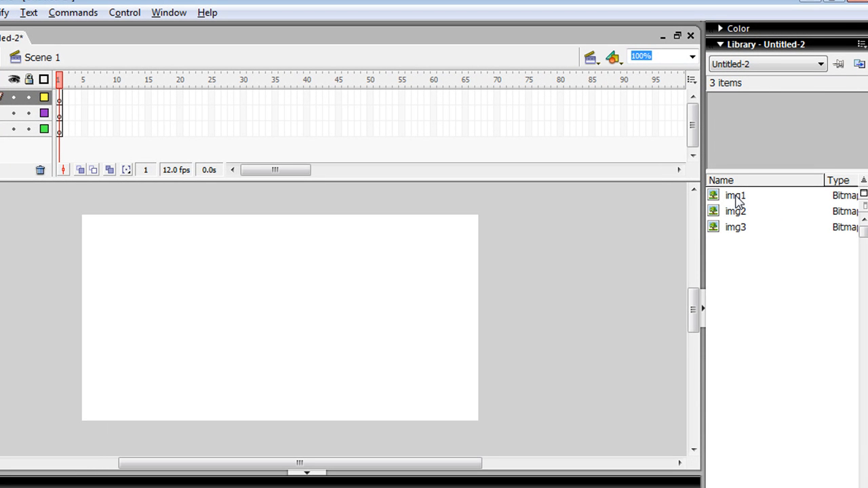
Place img1 on the stage at X 0, Y 0 and set the frame rate to 25 fps.
left_click(736, 196)
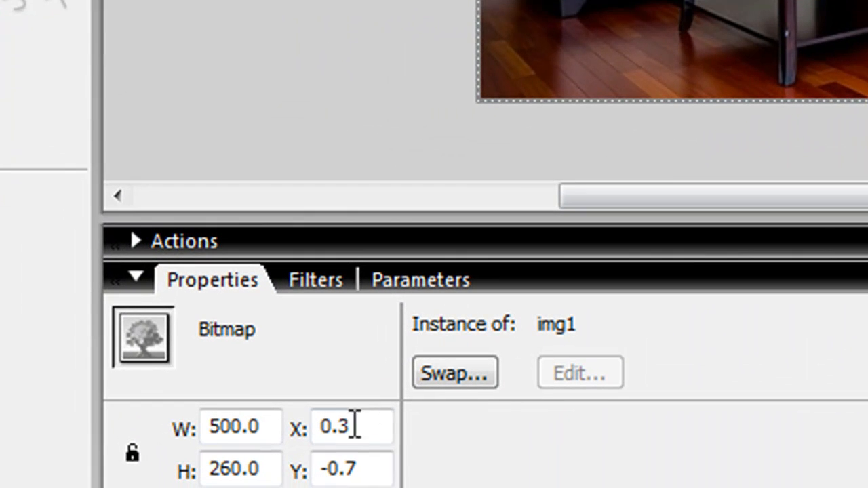
double_click(332, 426)
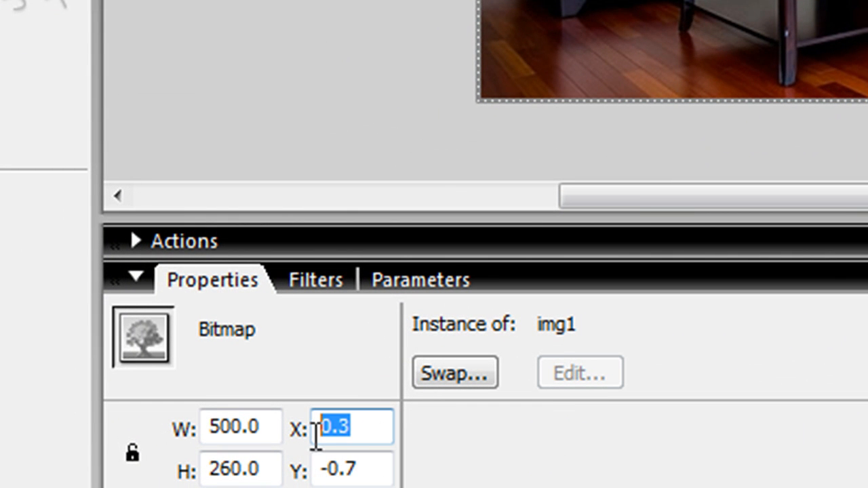
type("0")
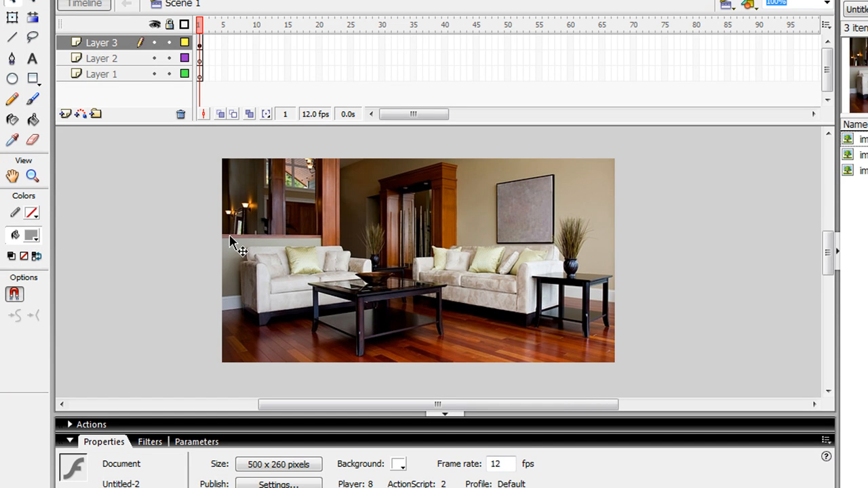
mouse_move(171, 337)
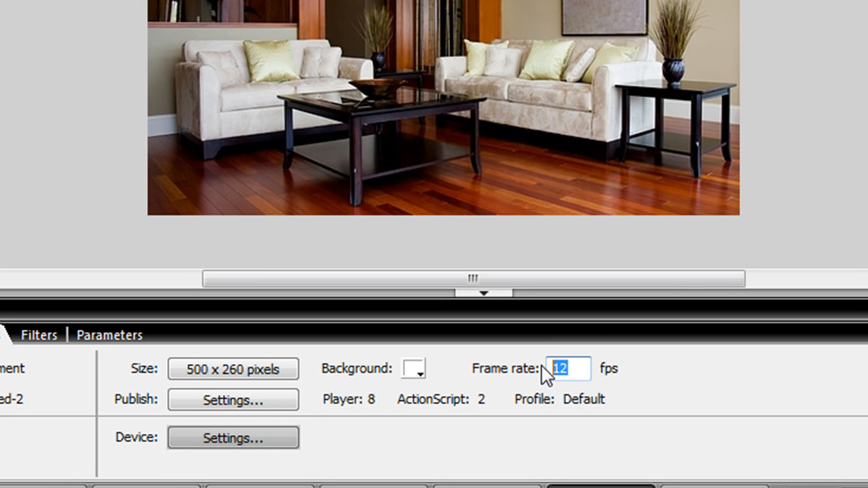
type("25")
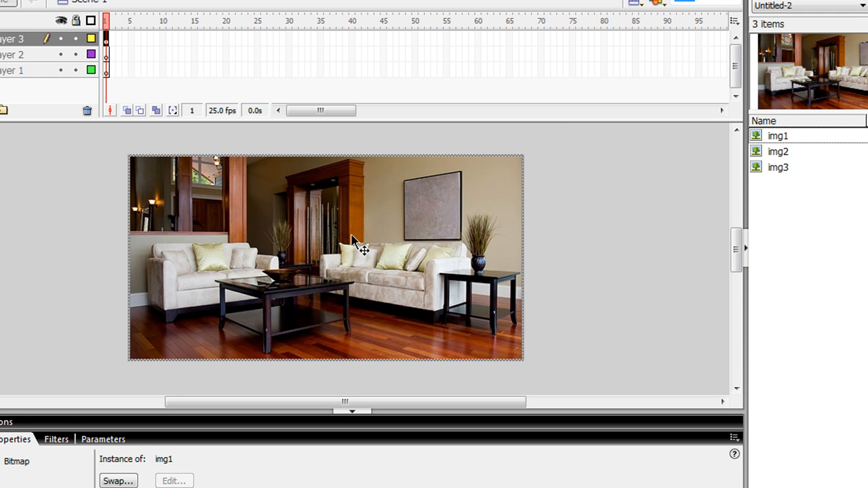
Convert the img1 photo to graphic Symbol 1 with F8 and hide Layer 3.
key("F8")
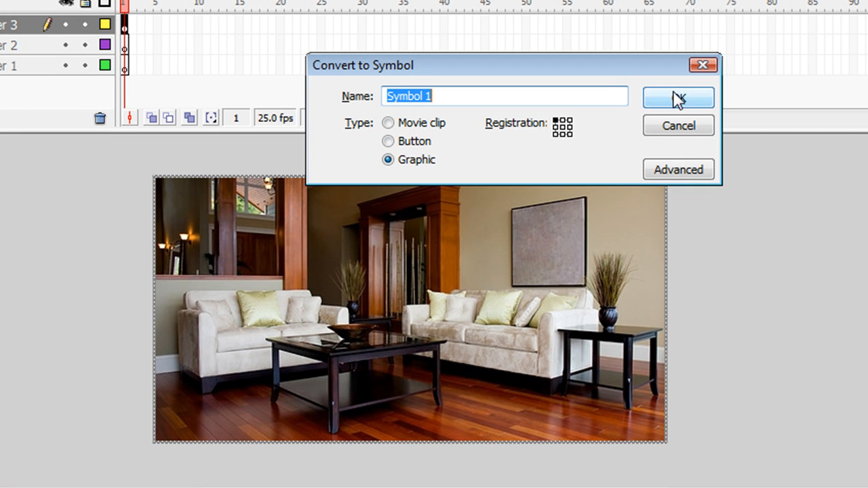
left_click(678, 98)
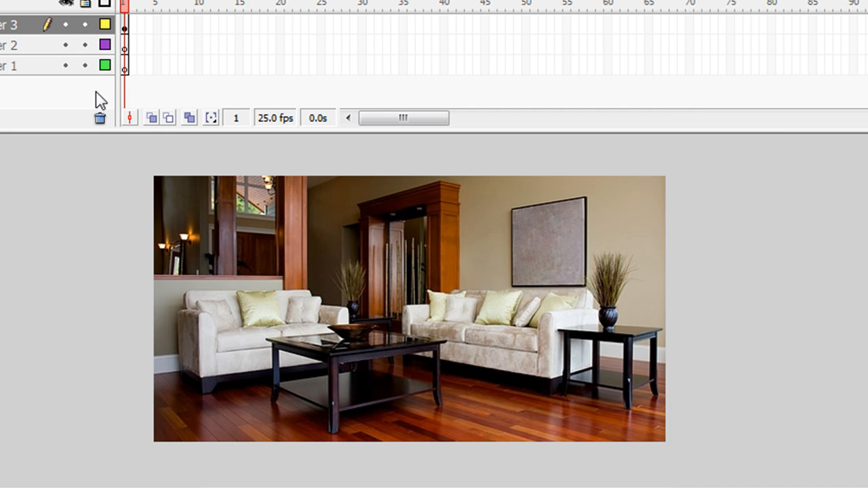
left_click(65, 24)
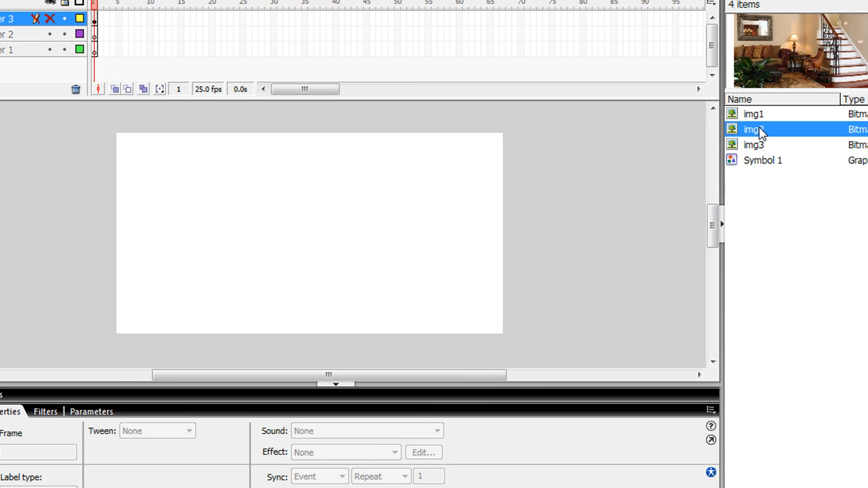
Convert the kitchen photo on Layer 2's first frame into graphic Symbol 2.
left_click(754, 143)
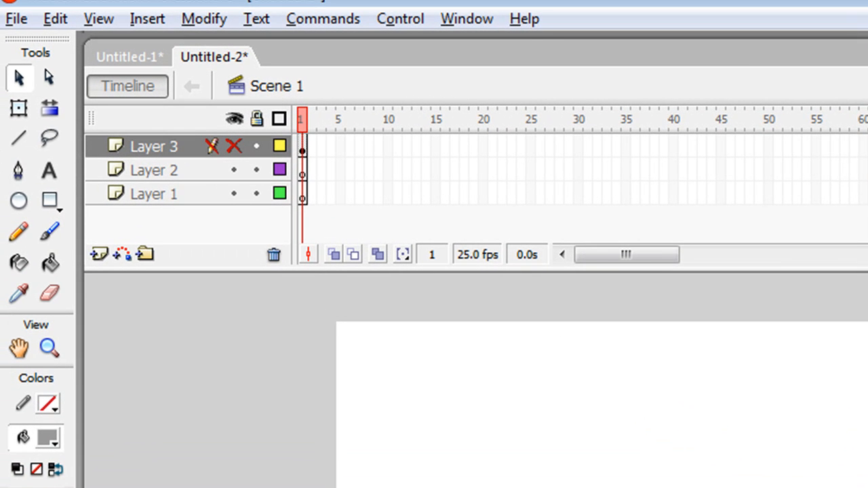
mouse_move(307, 183)
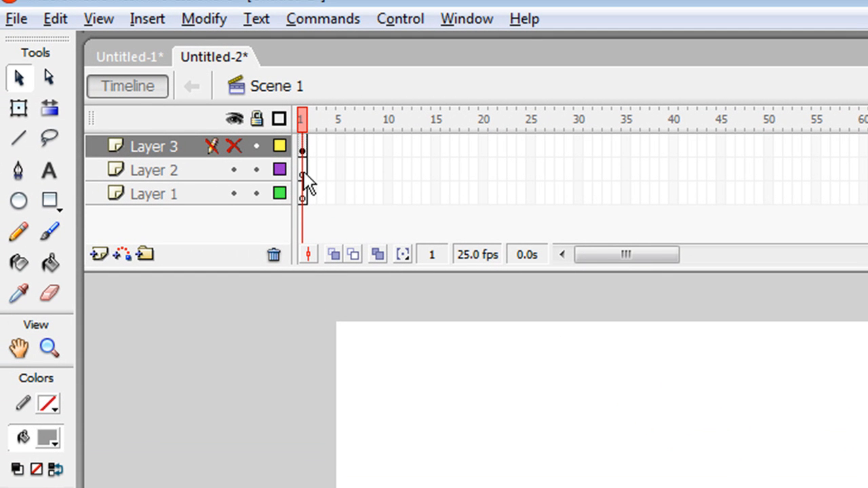
left_click(155, 170)
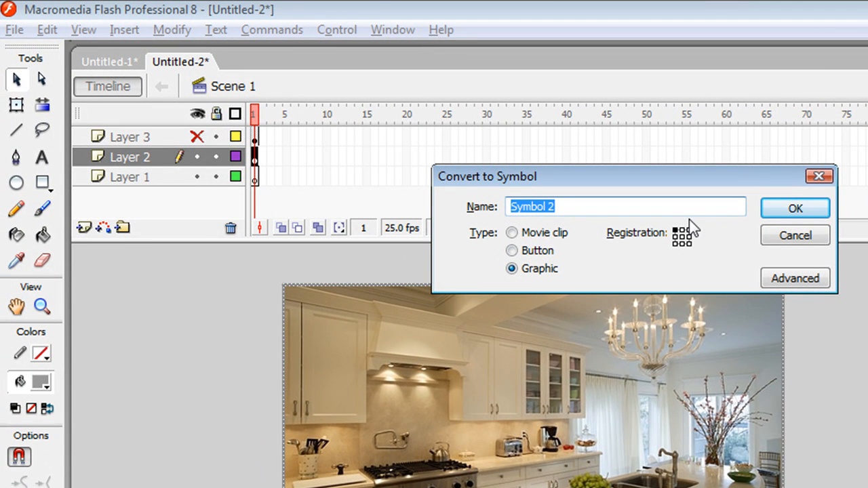
left_click(795, 209)
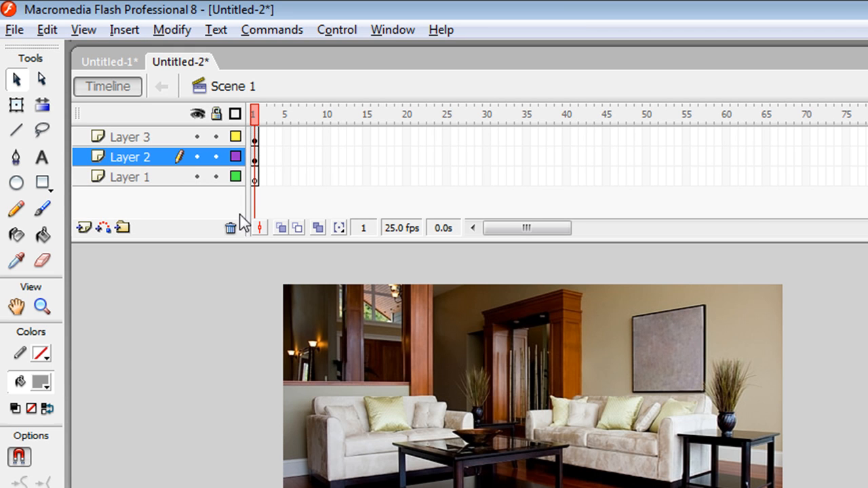
mouse_move(302, 168)
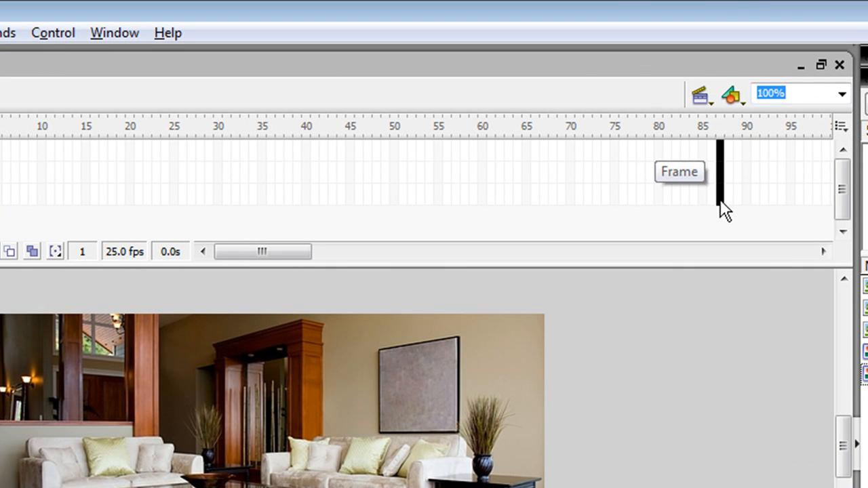
Insert frames at frame 87 so the layer's content lasts through frame 87.
left_click(720, 173)
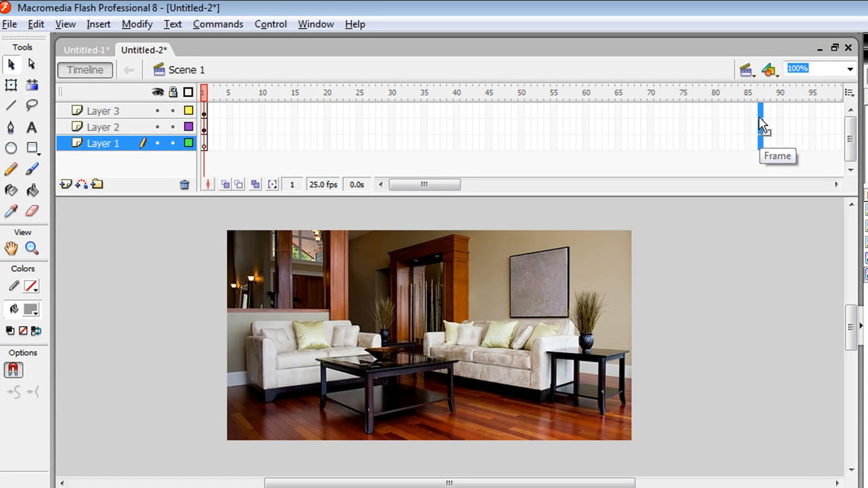
mouse_move(774, 130)
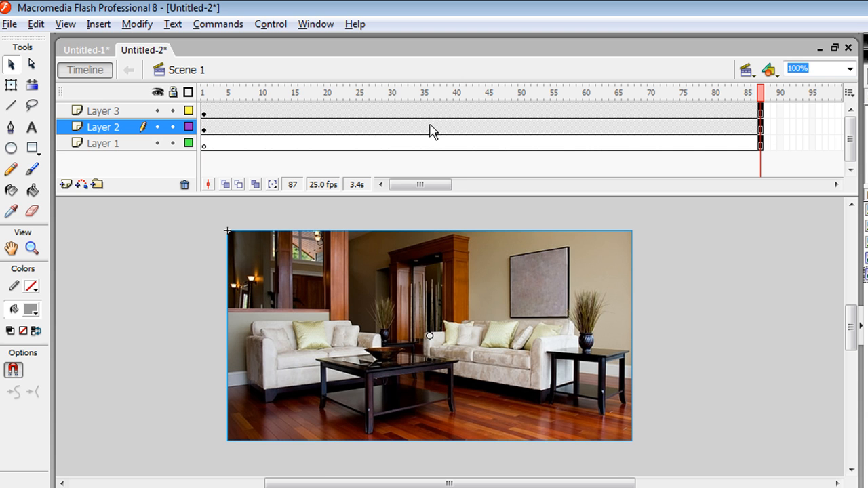
mouse_move(757, 134)
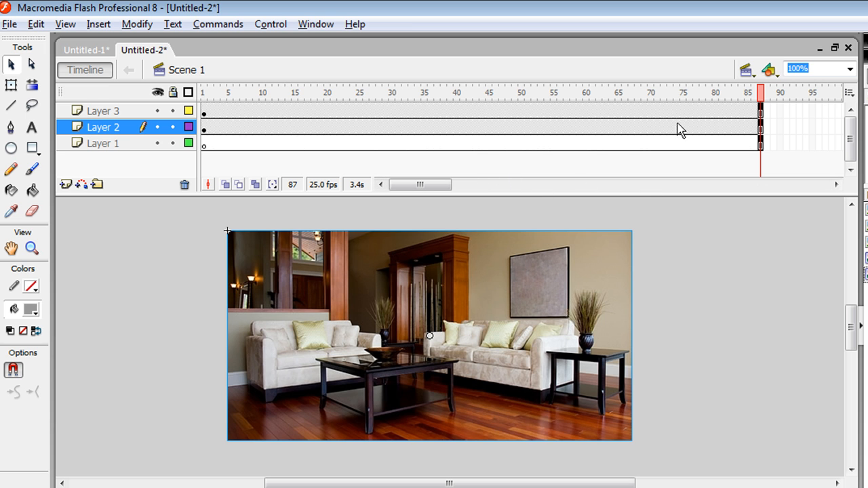
mouse_move(590, 175)
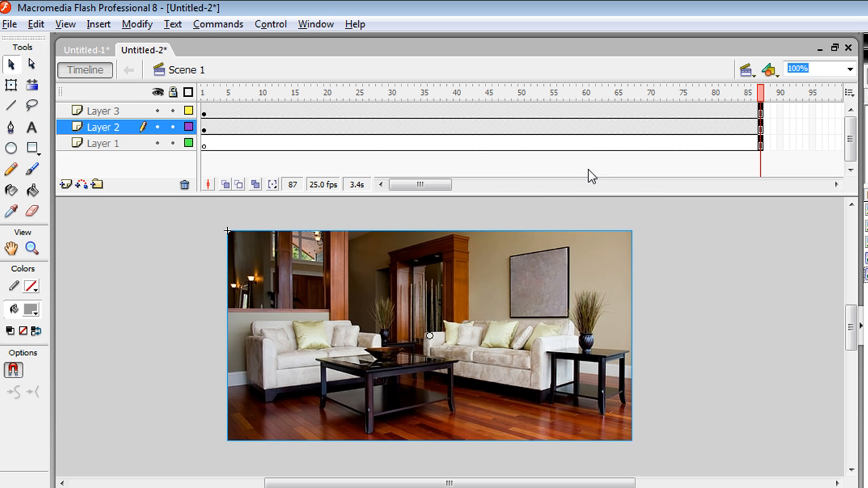
mouse_move(206, 120)
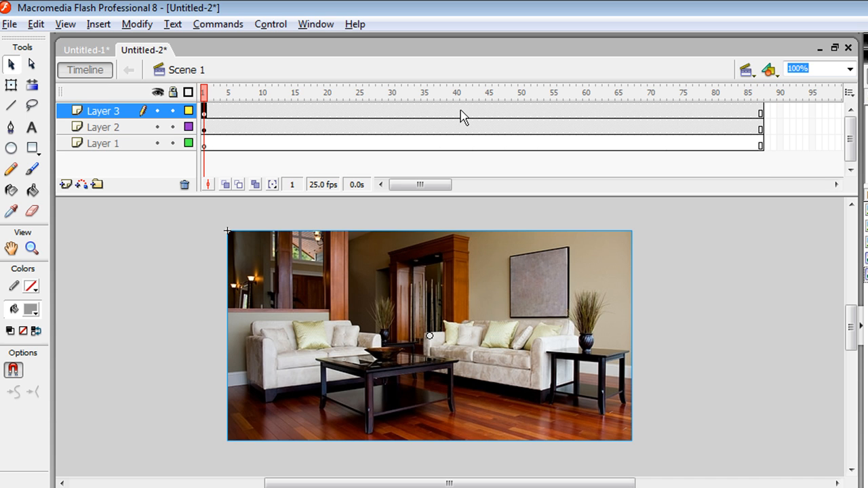
Insert a keyframe at frame 40 on Layer 3, dismissing the Convert to Symbol dialog.
left_click(456, 92)
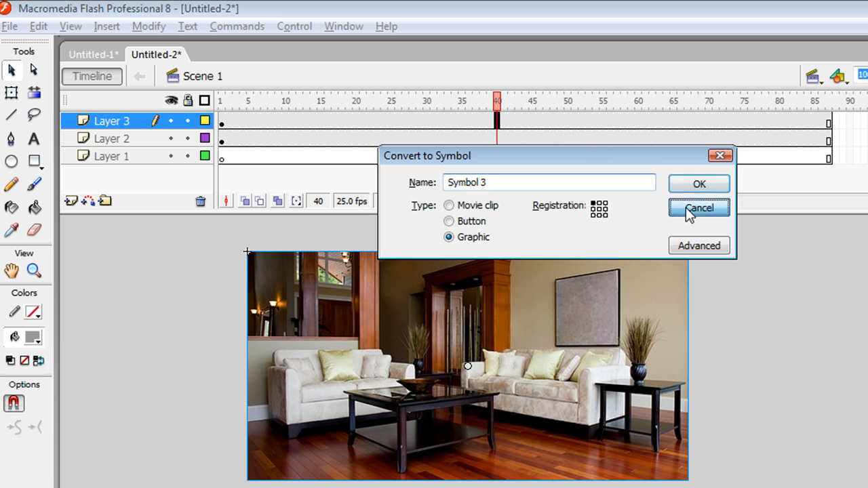
left_click(699, 207)
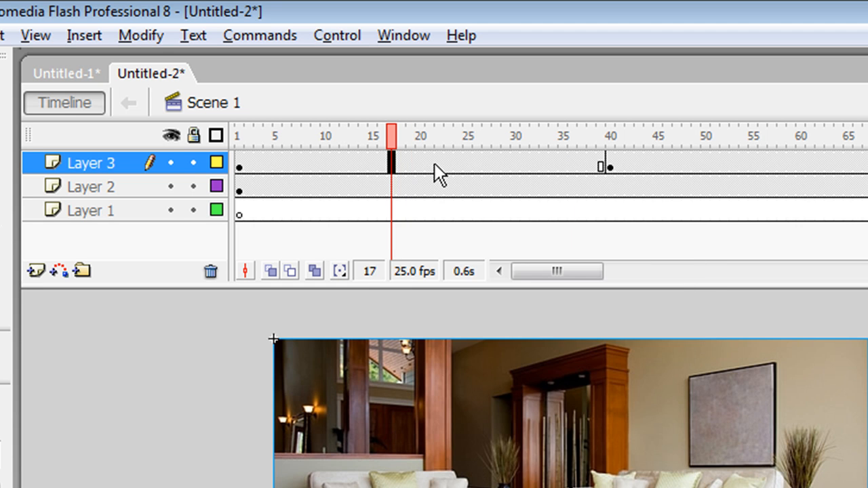
Create a motion tween on Layer 3 between frame 1 and the frame 40 keyframe.
right_click(426, 165)
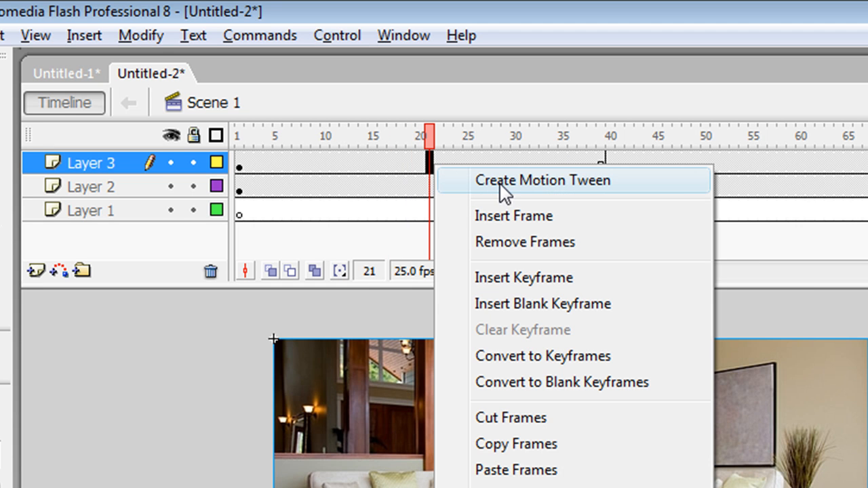
left_click(544, 179)
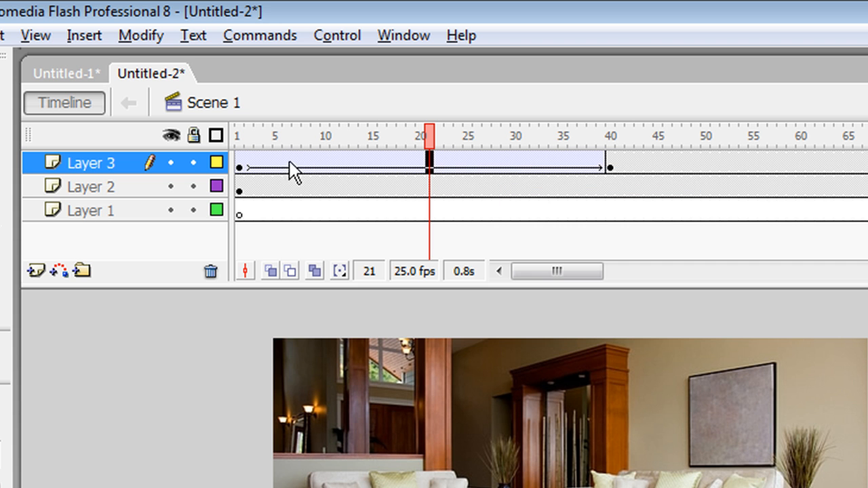
mouse_move(614, 193)
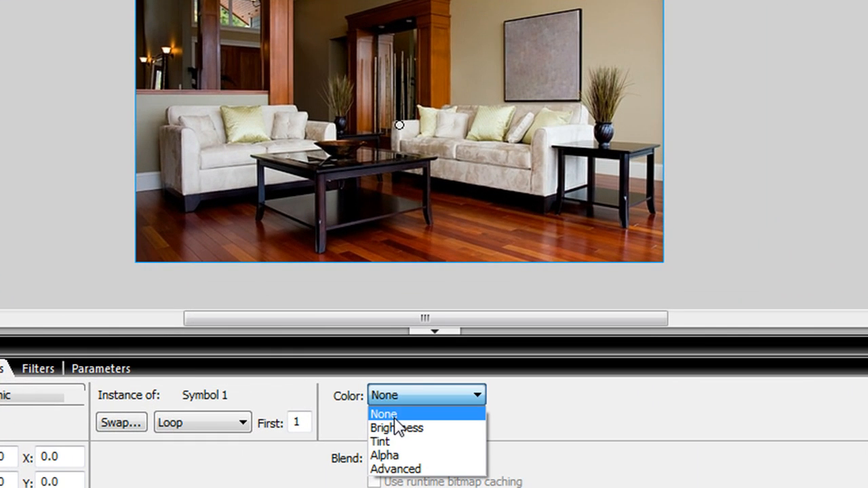
Set the Symbol 1 instance at frame 40 to Alpha colour effect at 0%.
left_click(385, 456)
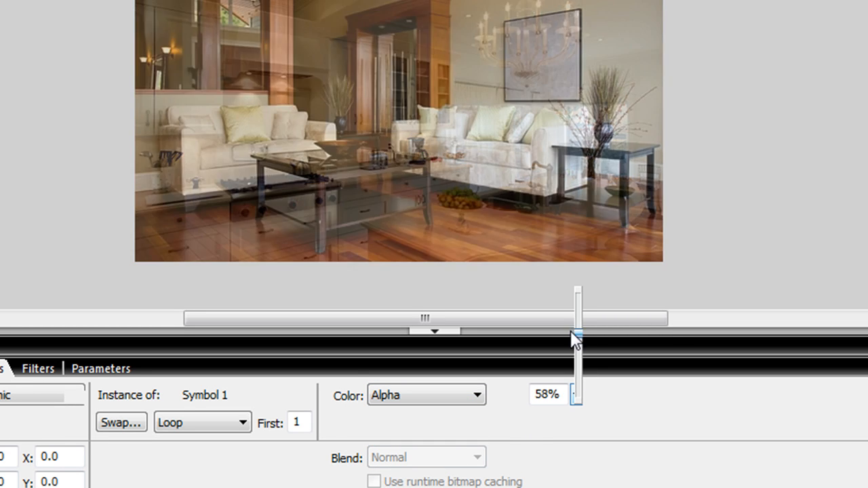
left_click_drag(576, 333, 576, 391)
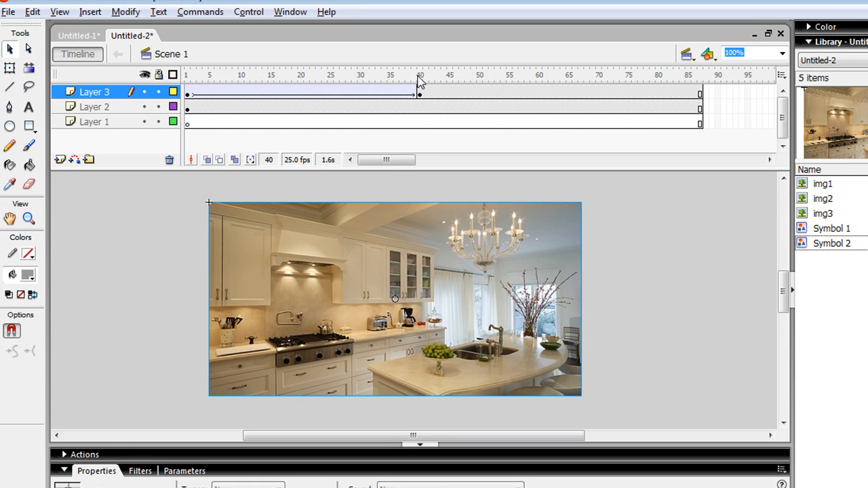
Scrub the timeline to preview the crossfade at its end, frame 25 and frame 1.
left_click(187, 75)
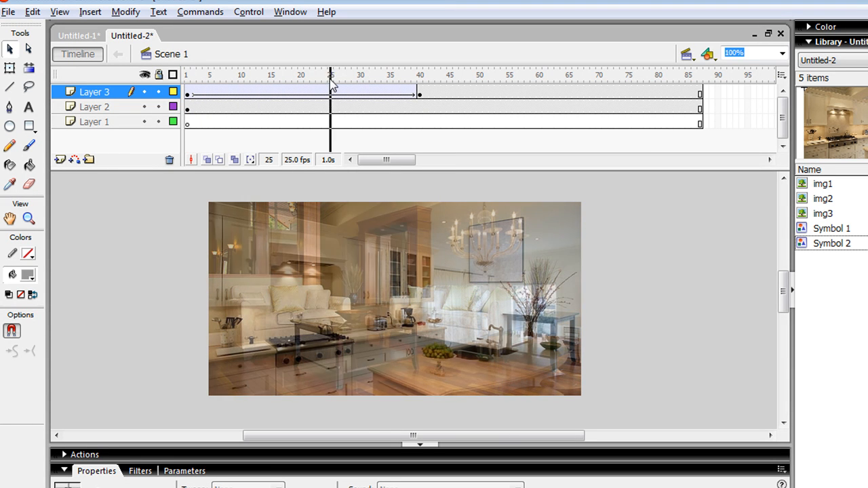
left_click(414, 75)
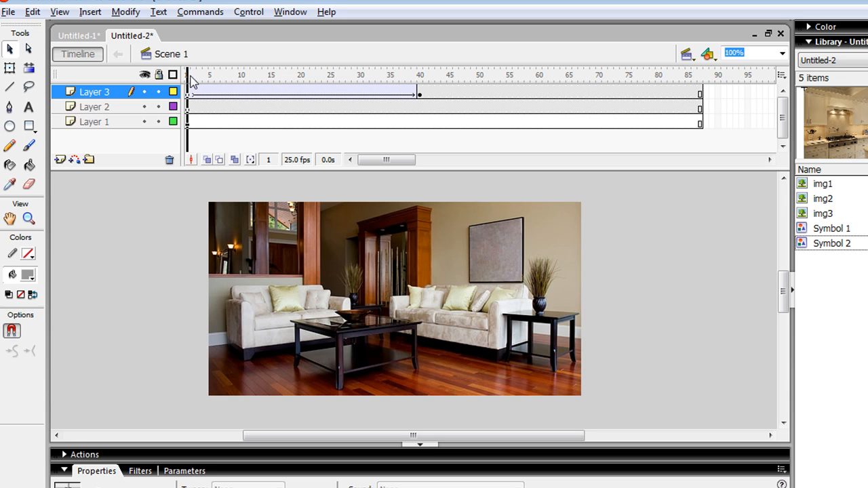
left_click(341, 74)
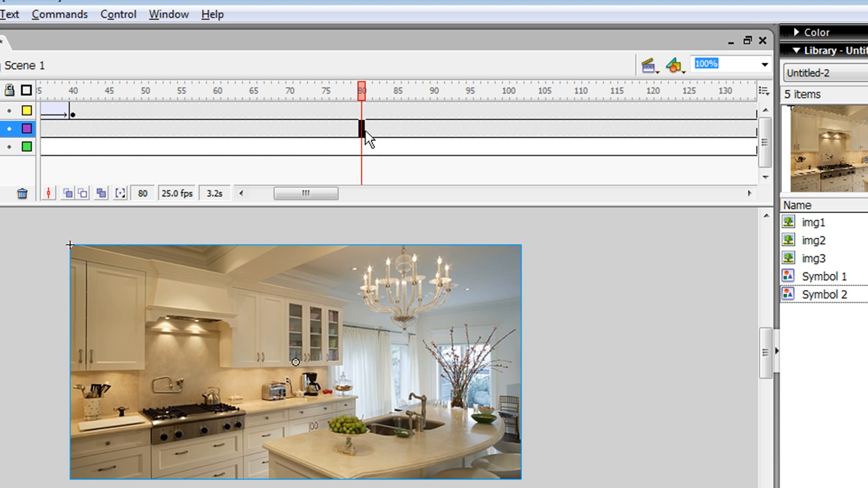
mouse_move(81, 121)
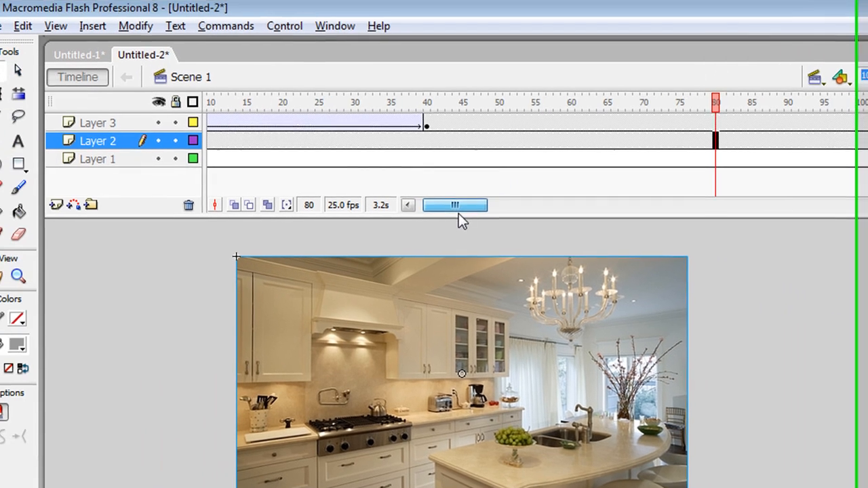
Insert a blank keyframe at frame 41 on Layer 3 and scroll the timeline along.
right_click(439, 123)
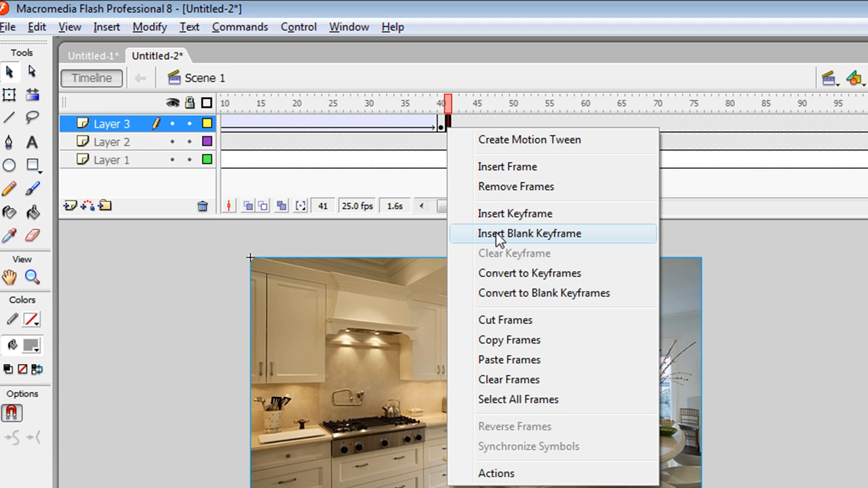
left_click(529, 234)
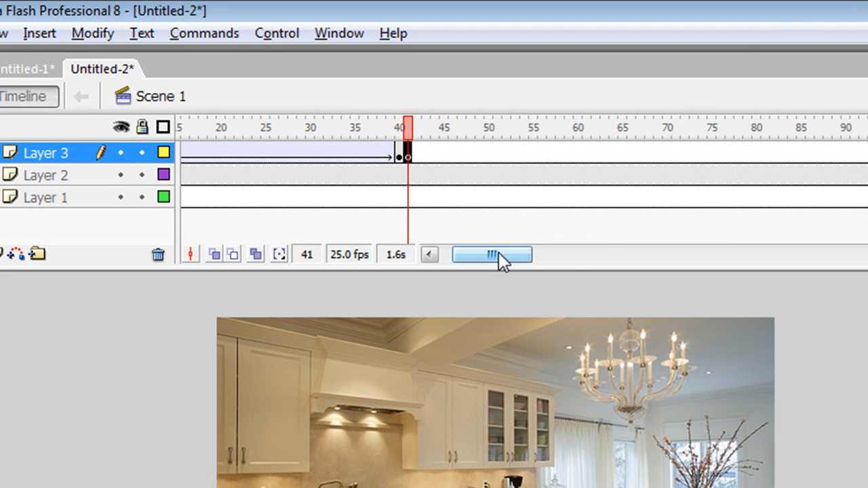
left_click_drag(489, 255, 513, 255)
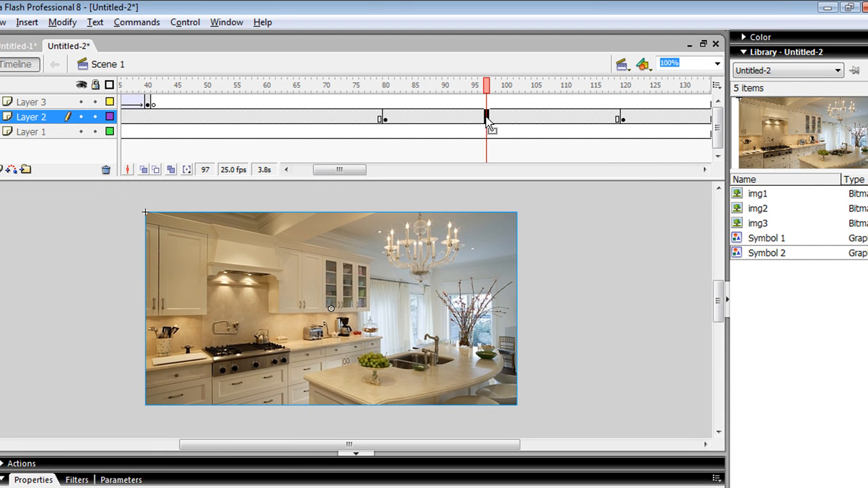
Create a motion tween on Layer 2 from frame 97 and show the instance's colour effect choices.
right_click(486, 114)
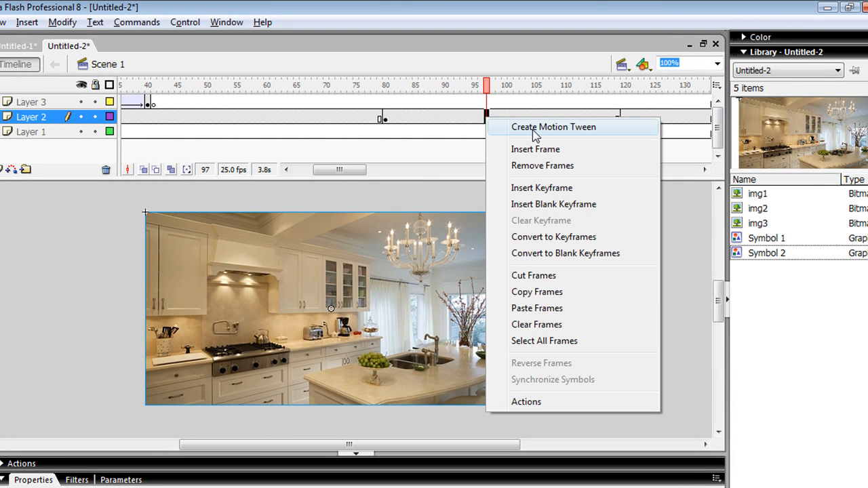
left_click(553, 127)
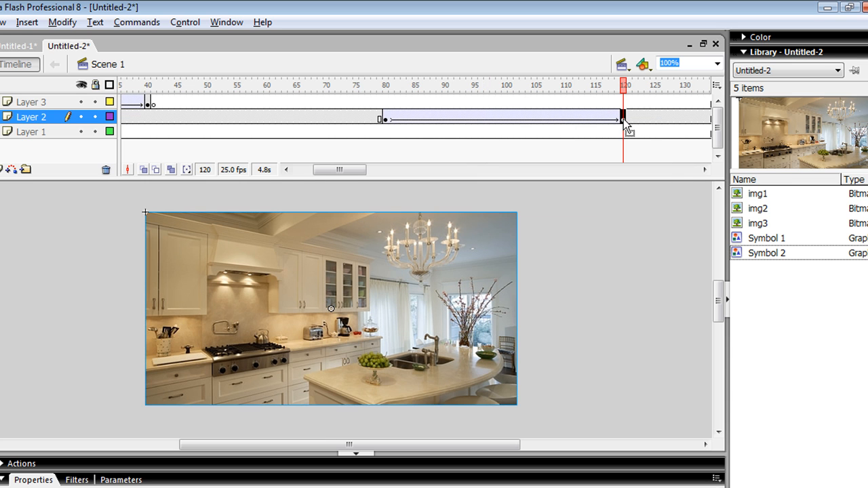
mouse_move(448, 280)
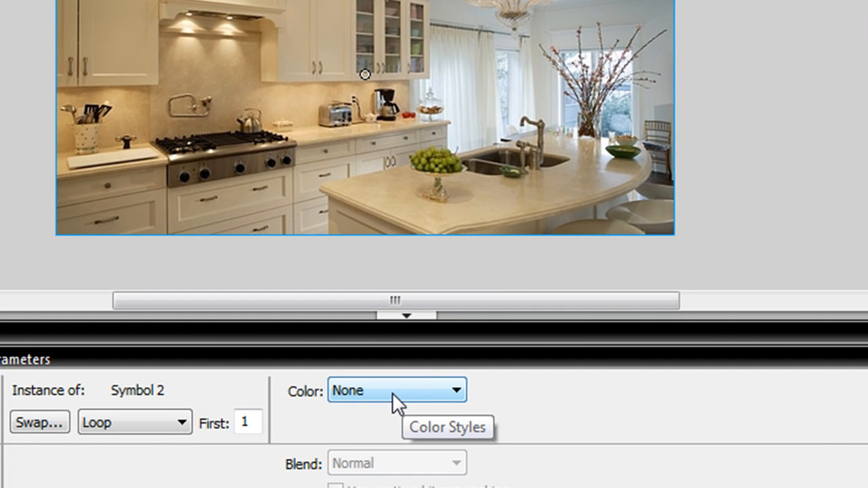
left_click(396, 391)
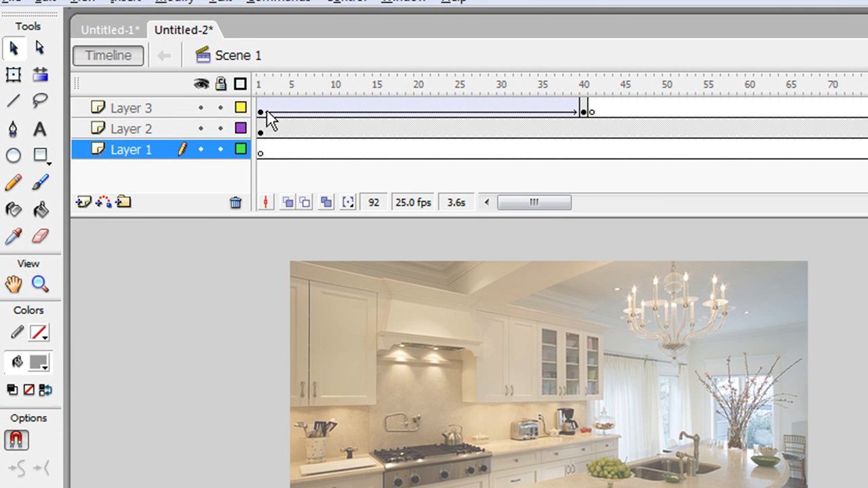
mouse_move(269, 123)
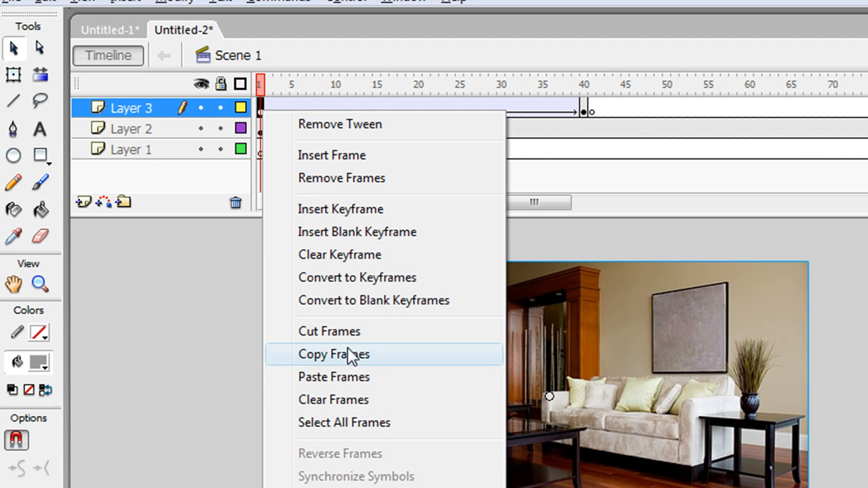
Copy Layer 3's frames and paste them onto the bottom layer at frame 80.
left_click(334, 354)
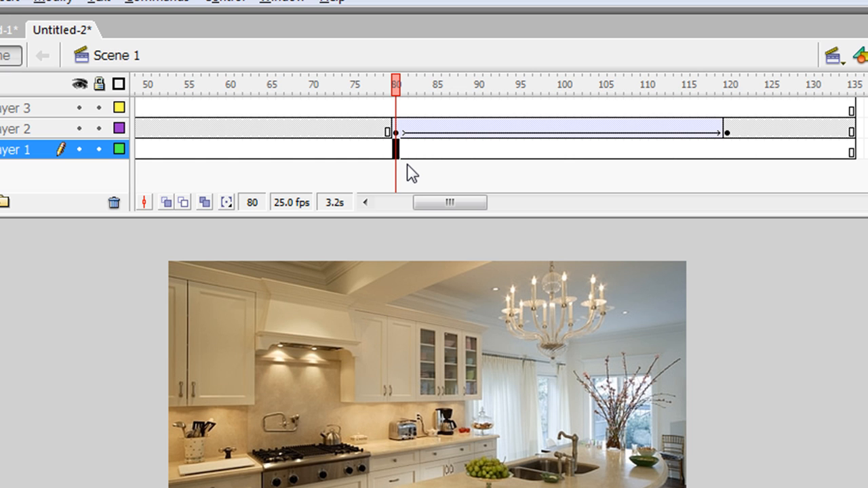
left_click(395, 152)
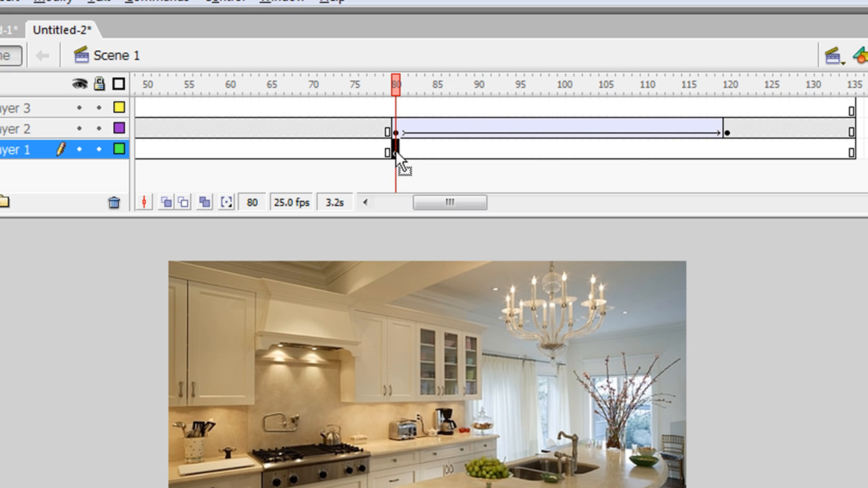
right_click(392, 149)
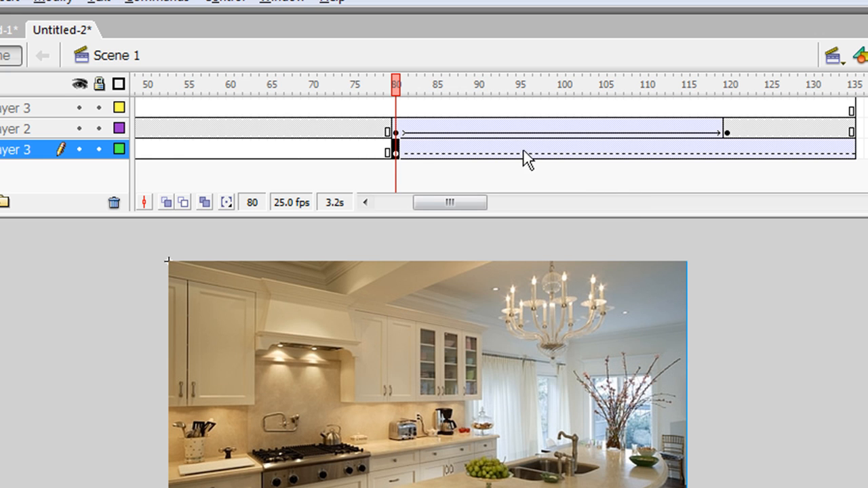
mouse_move(399, 193)
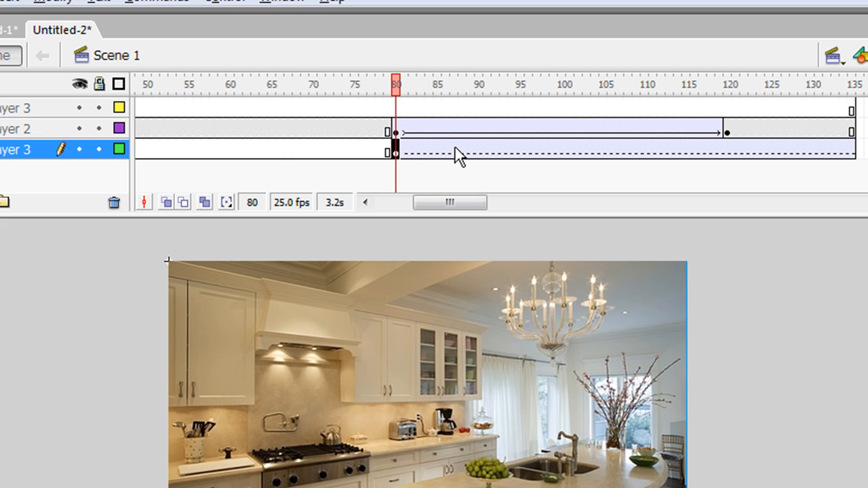
Remove the tween from the pasted frames and return the playhead to frame 80.
right_click(454, 149)
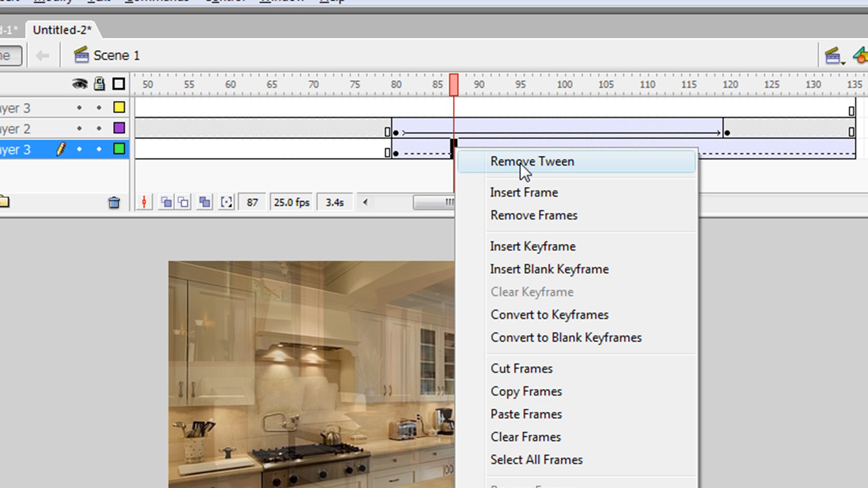
left_click(531, 162)
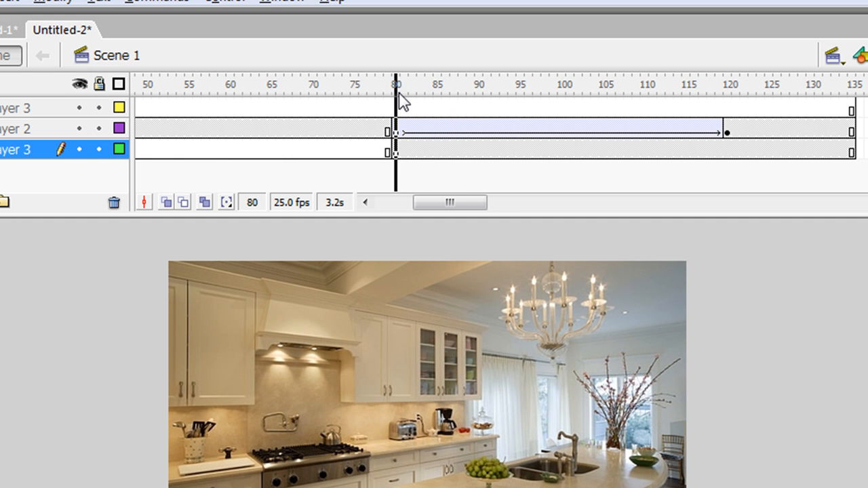
left_click(644, 84)
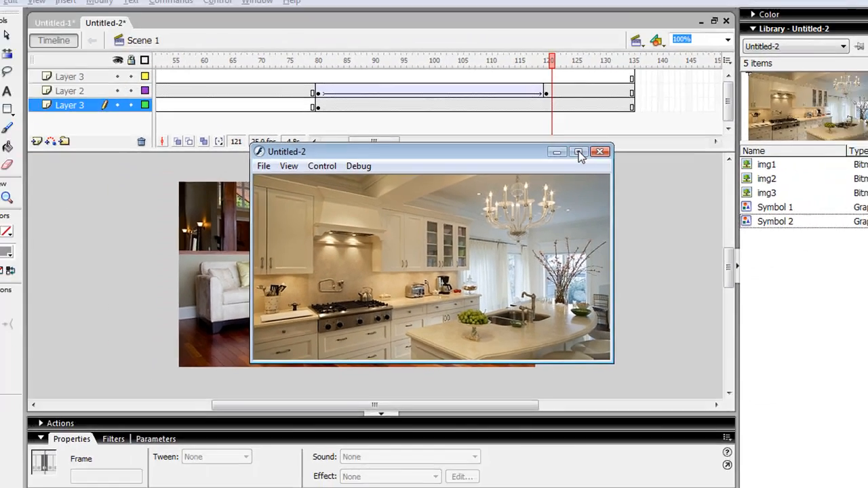
left_click(578, 152)
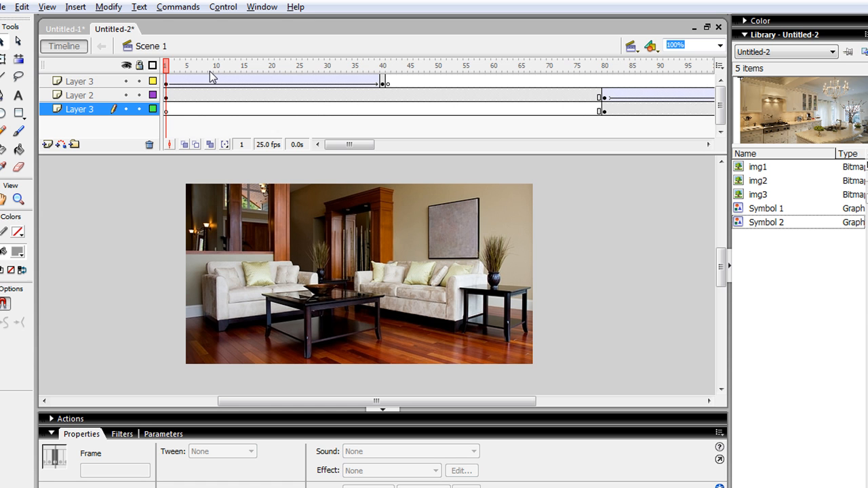
left_click(312, 65)
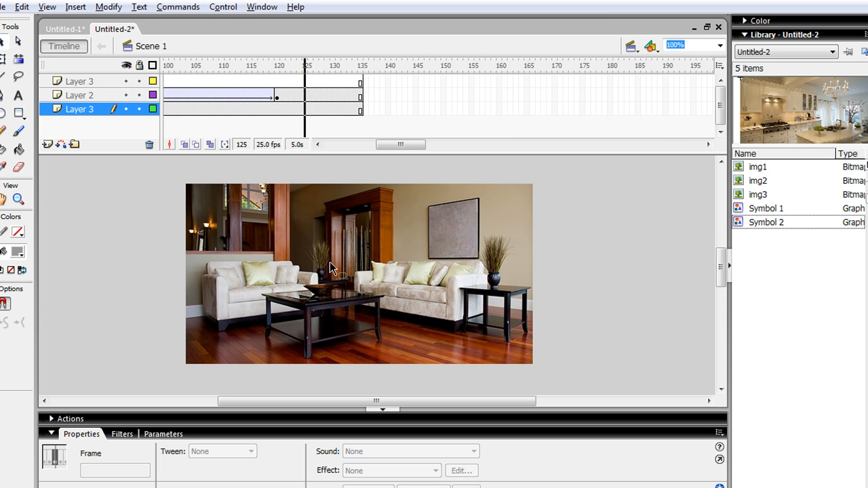
left_click(361, 65)
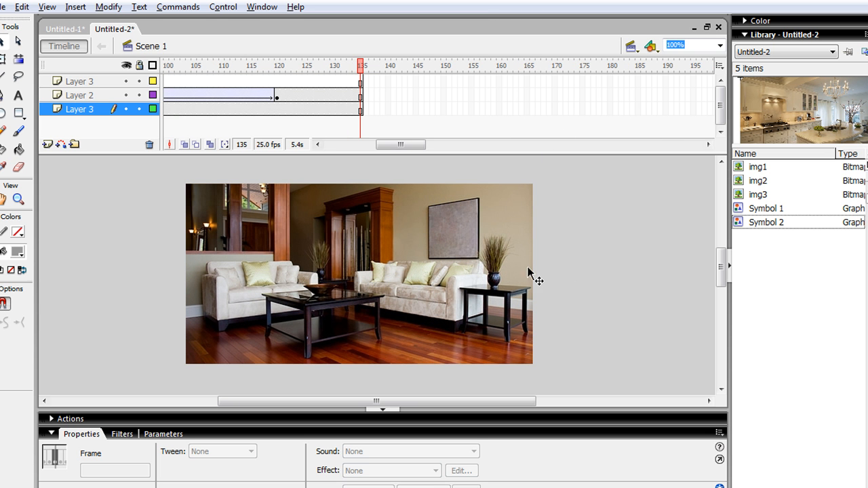
mouse_move(500, 233)
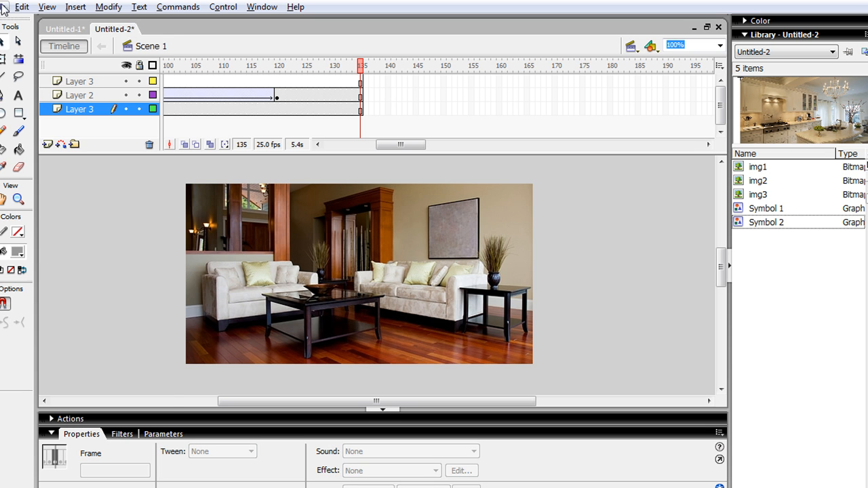
Look over File's save and publish commands, cancelling a Save As dialog without saving.
left_click(11, 7)
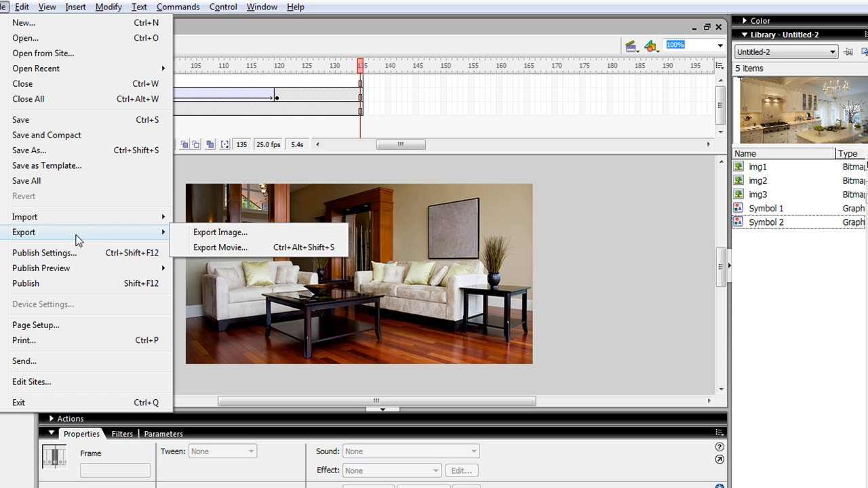
mouse_move(61, 257)
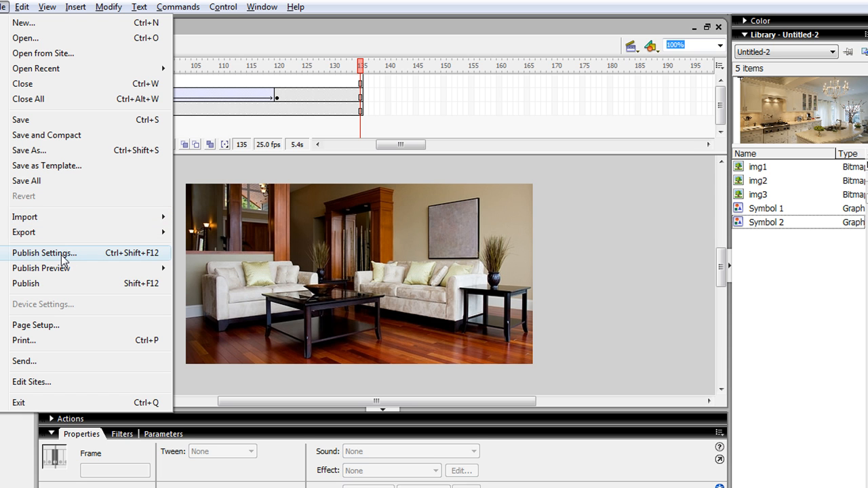
mouse_move(56, 291)
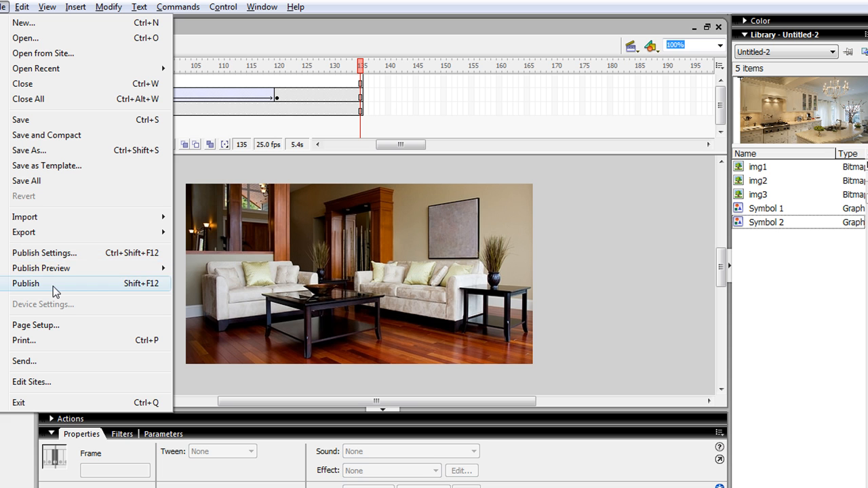
mouse_move(54, 149)
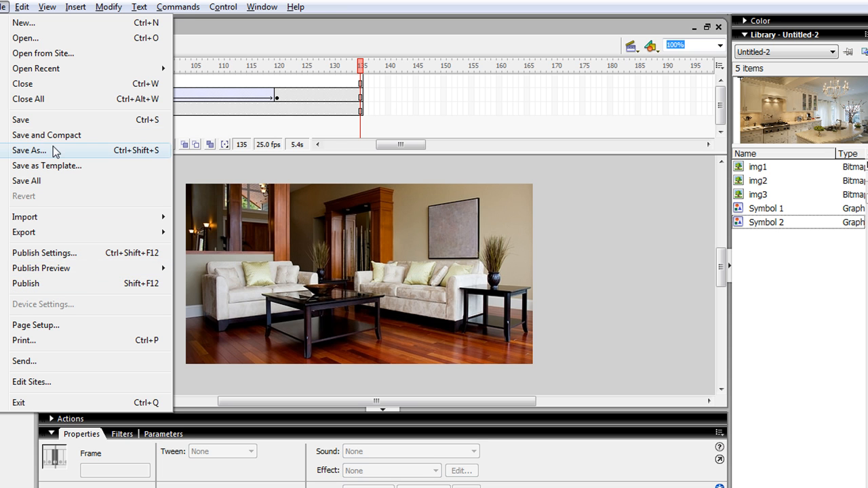
left_click(30, 149)
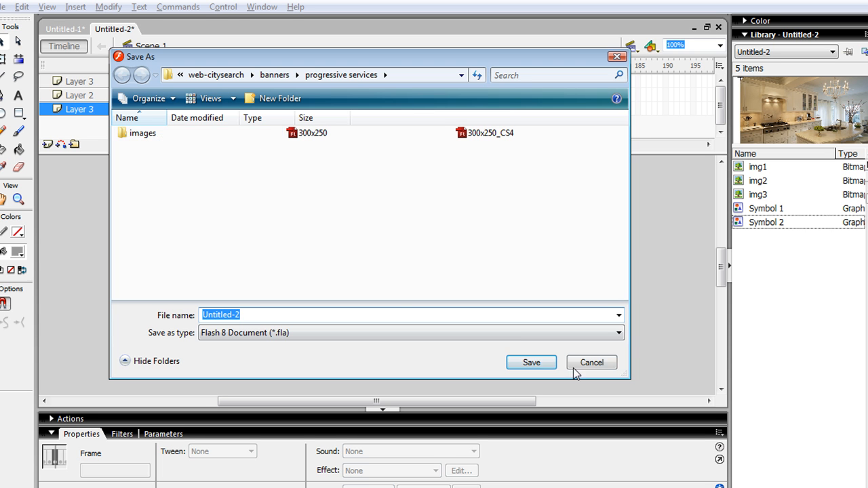
left_click(592, 362)
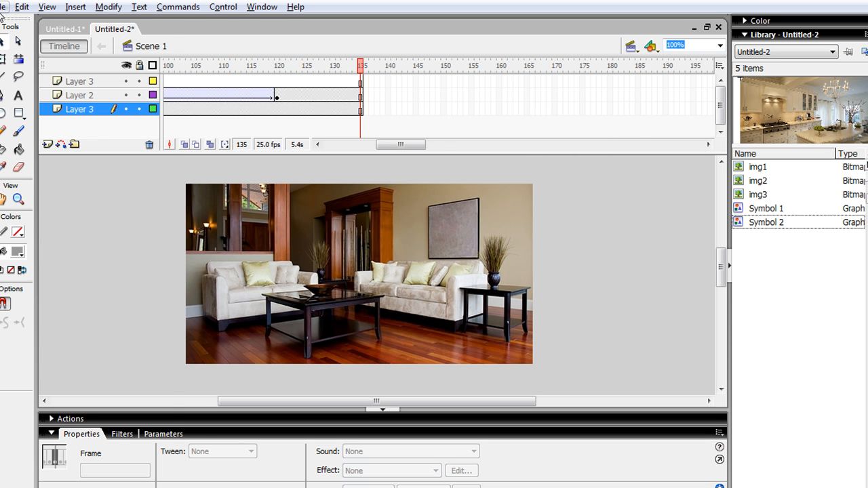
left_click(9, 7)
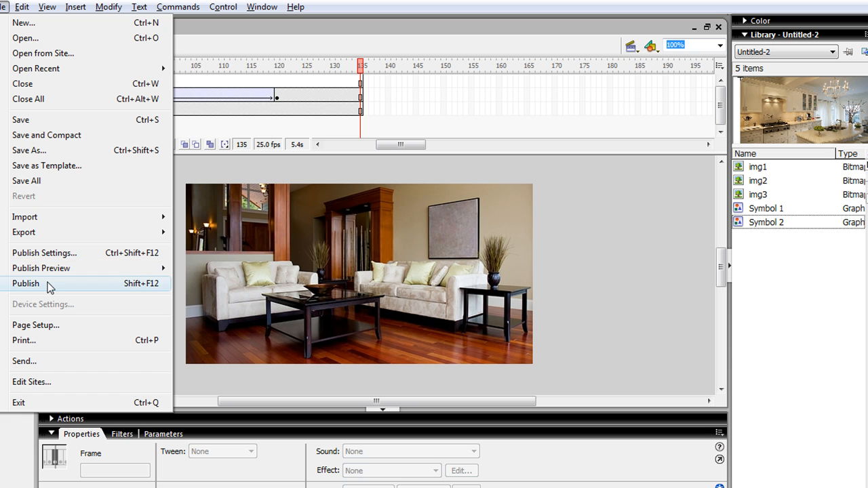